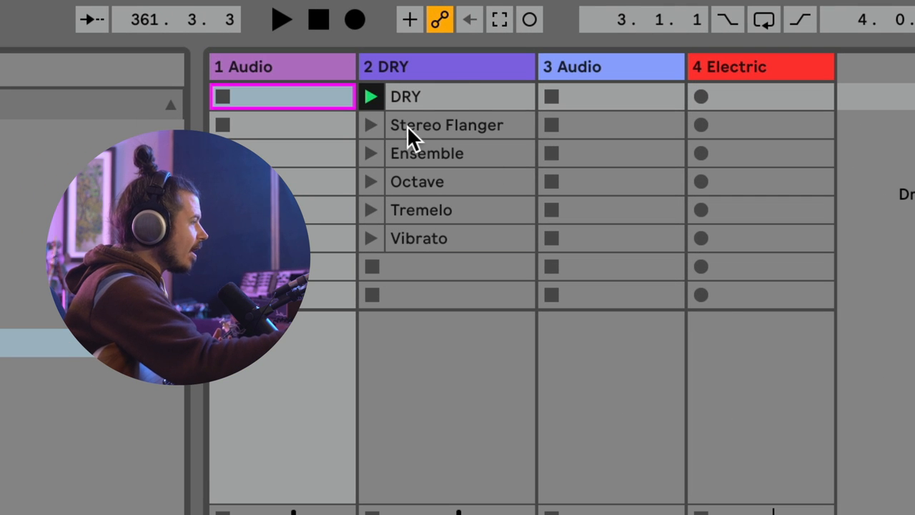
{"action": "mouse_move", "coordinate": [368, 189]}
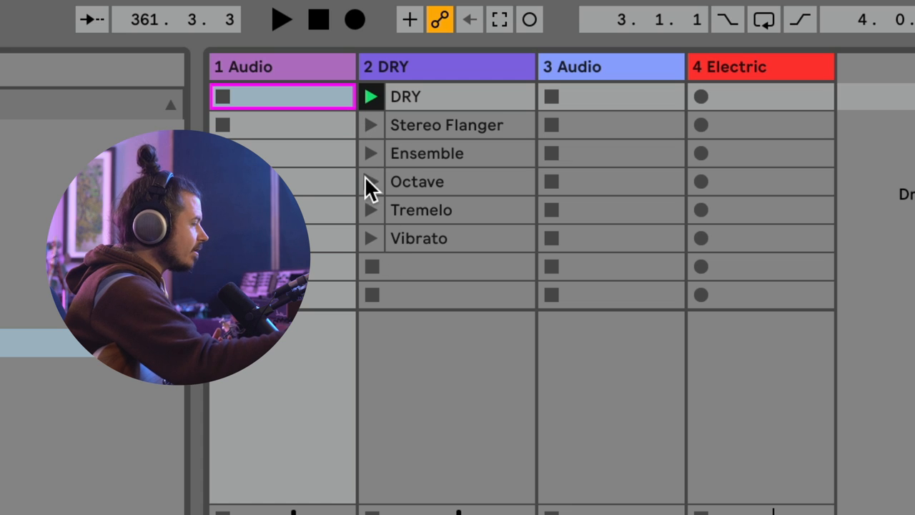
{"action": "mouse_move", "coordinate": [439, 132]}
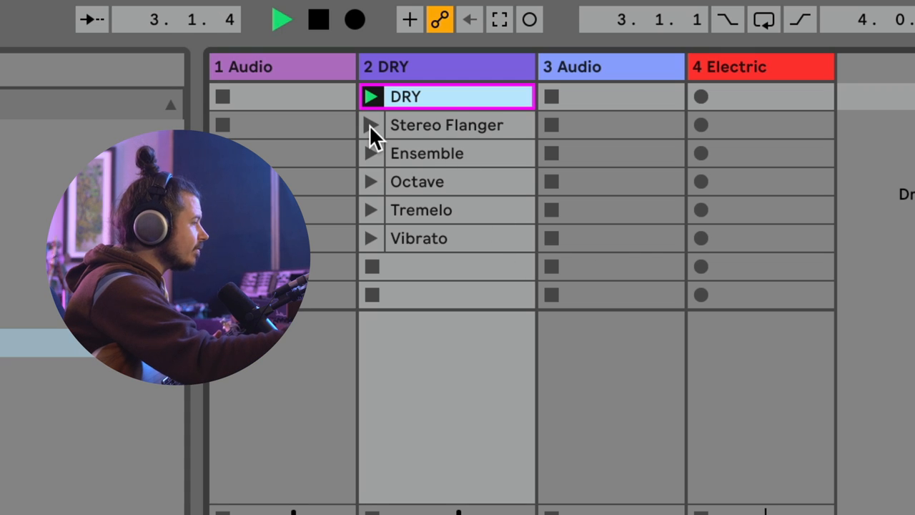
Launch and stop the Ensemble and Vibrato preset clips on DRY, ending on Vibrato.
{"action": "left_click", "coordinate": [371, 124]}
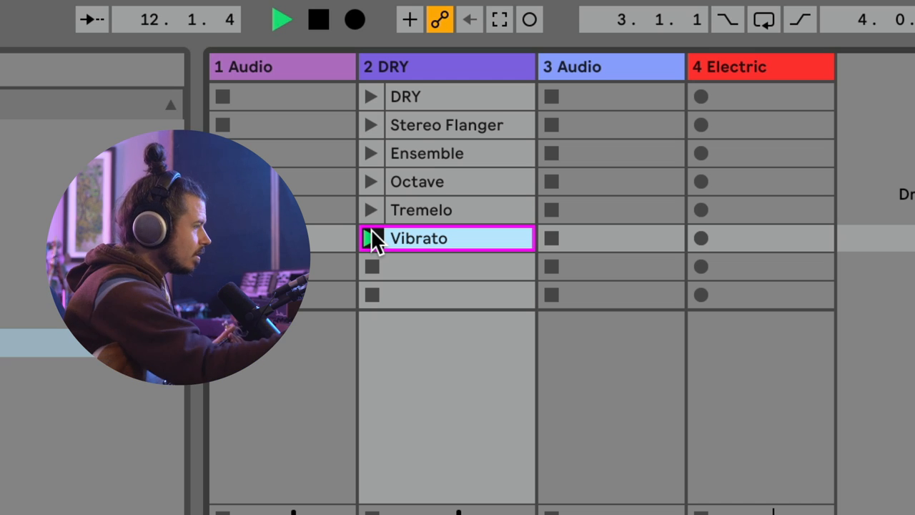
{"action": "left_click", "coordinate": [371, 238]}
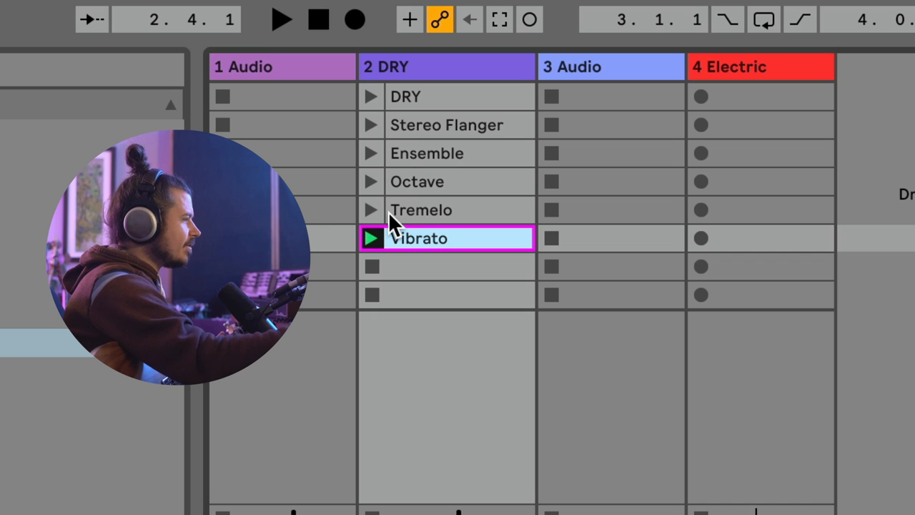
{"action": "mouse_move", "coordinate": [370, 166]}
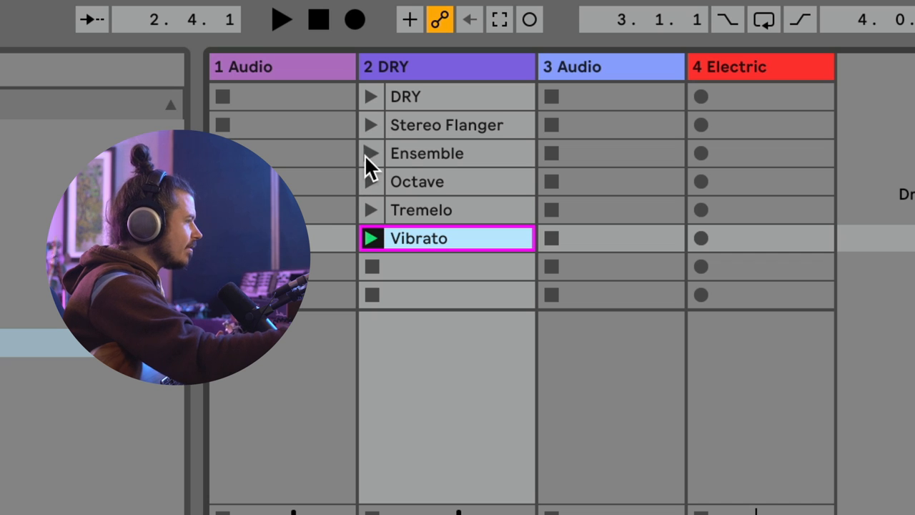
{"action": "left_click", "coordinate": [371, 153]}
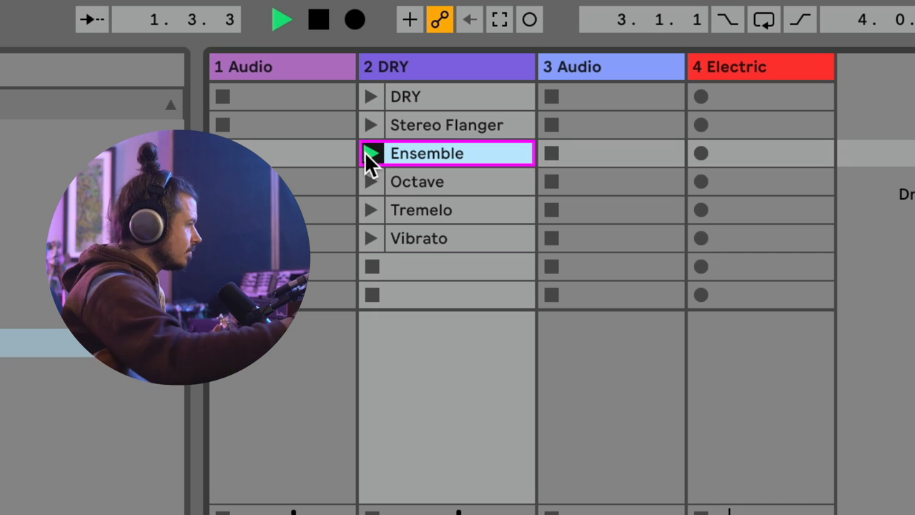
{"action": "left_click", "coordinate": [371, 153]}
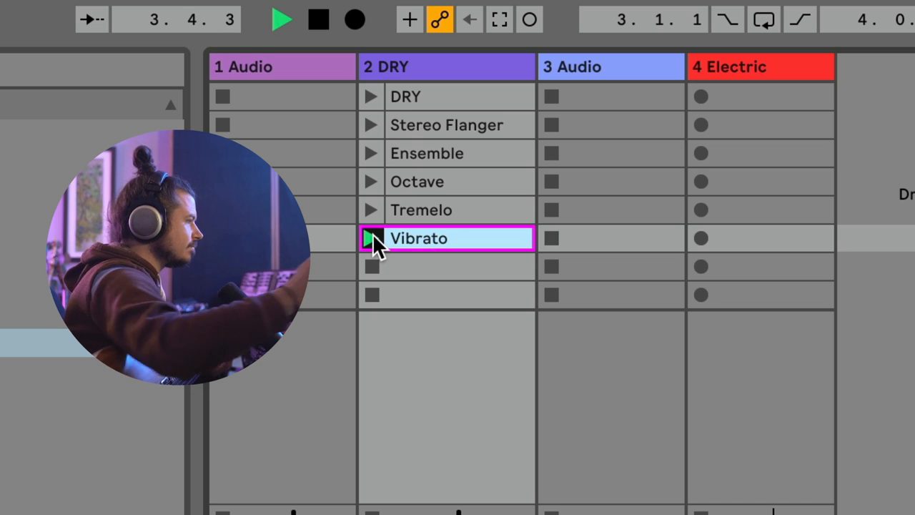
{"action": "left_click", "coordinate": [371, 238]}
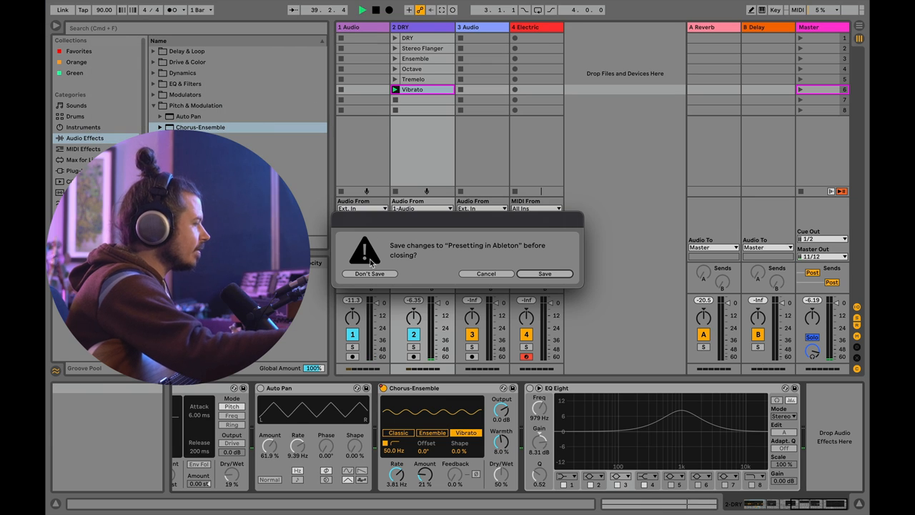
Discard the old set's changes and confirm a 128-sample audio buffer size in Preferences.
{"action": "left_click", "coordinate": [370, 273]}
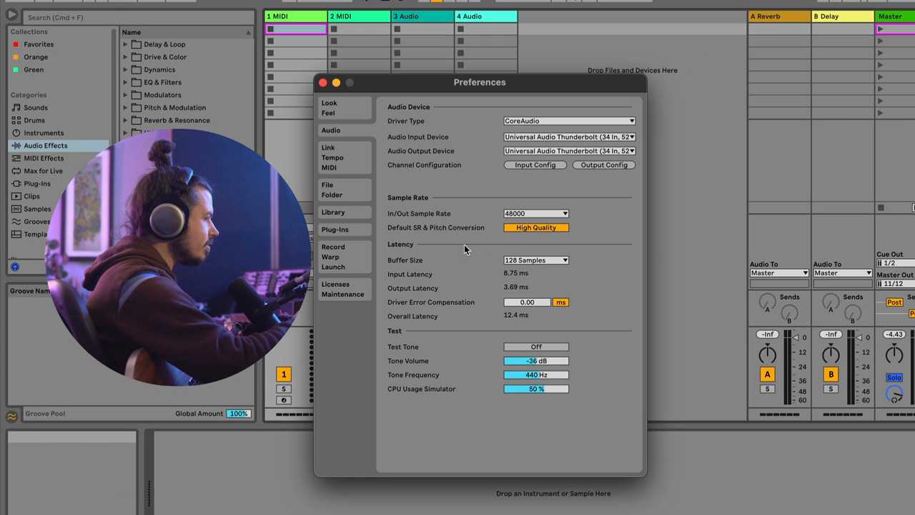
{"action": "mouse_move", "coordinate": [525, 259]}
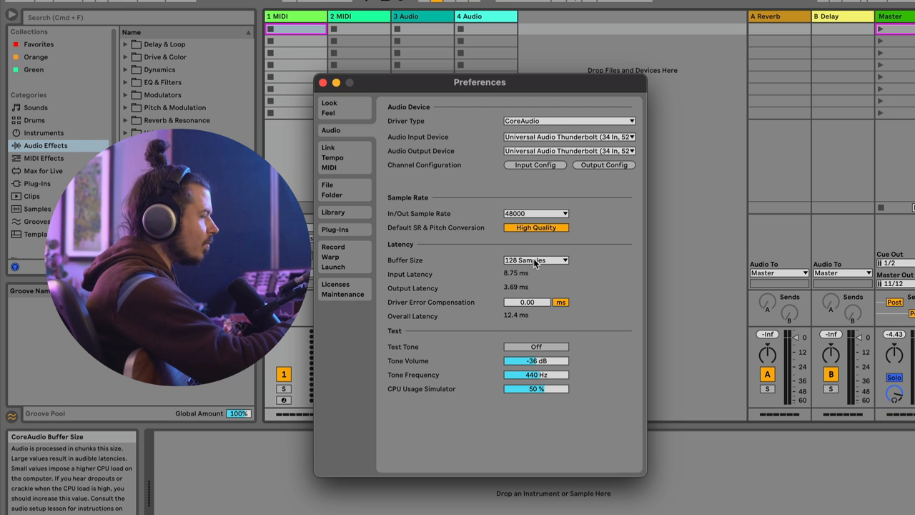
{"action": "left_click", "coordinate": [536, 260]}
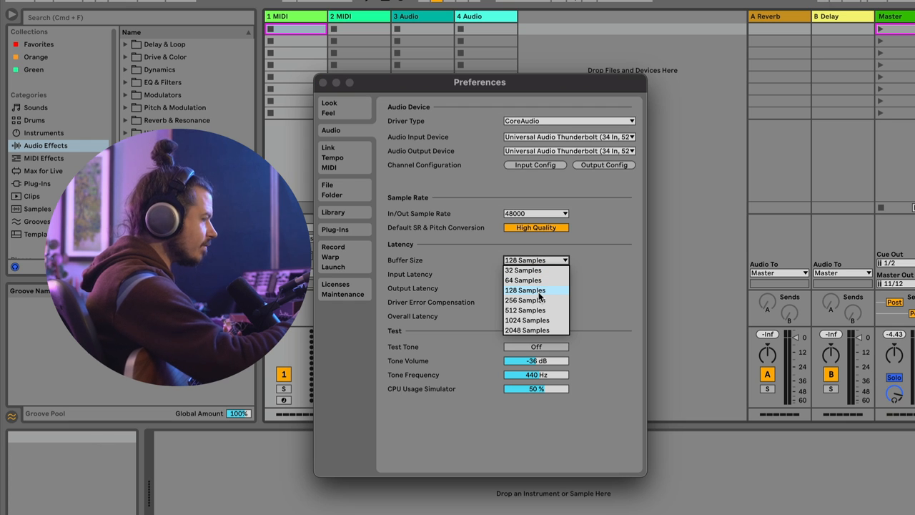
{"action": "left_click", "coordinate": [524, 290]}
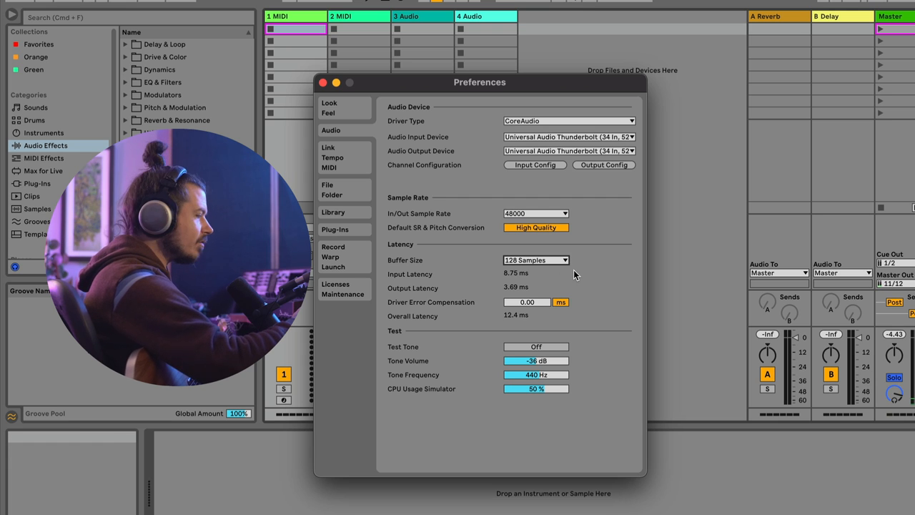
{"action": "mouse_move", "coordinate": [389, 140]}
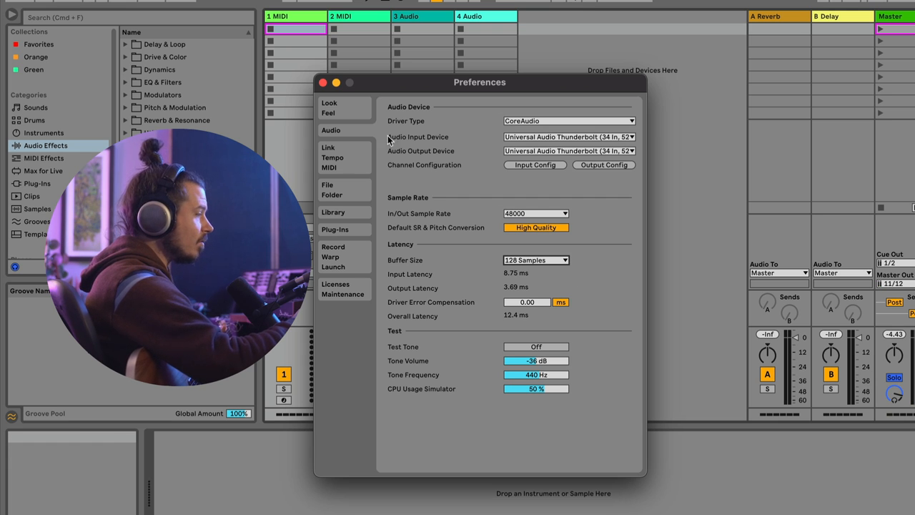
{"action": "left_click", "coordinate": [323, 82]}
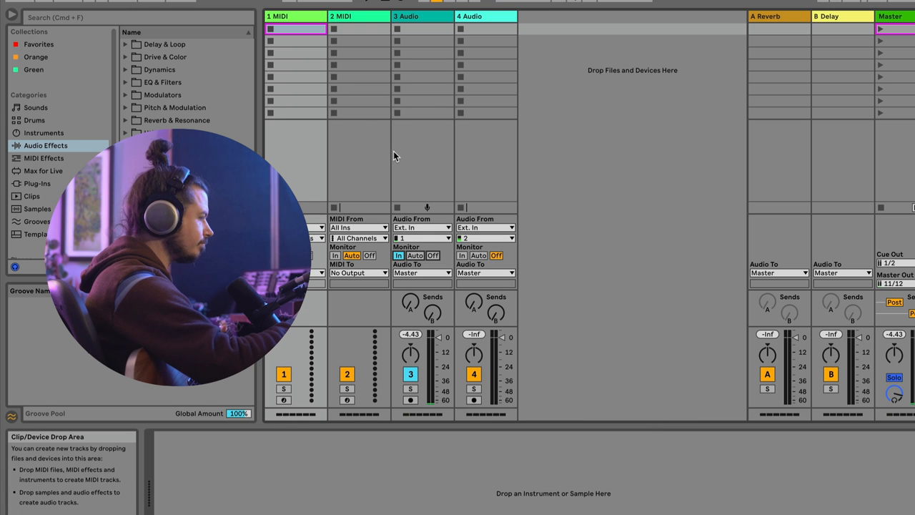
Load the EarthCry Clean Tone rack onto track 1 and show its device chain.
{"action": "left_click", "coordinate": [422, 16]}
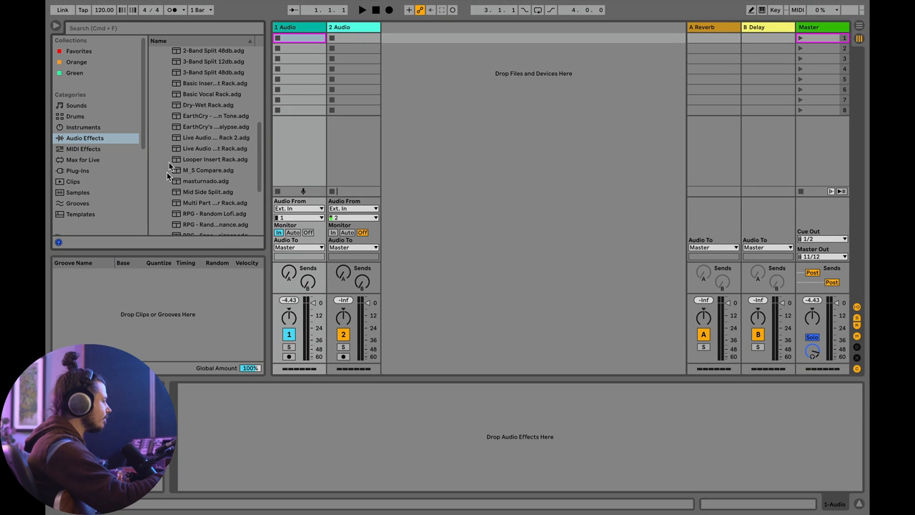
{"action": "left_click", "coordinate": [214, 116]}
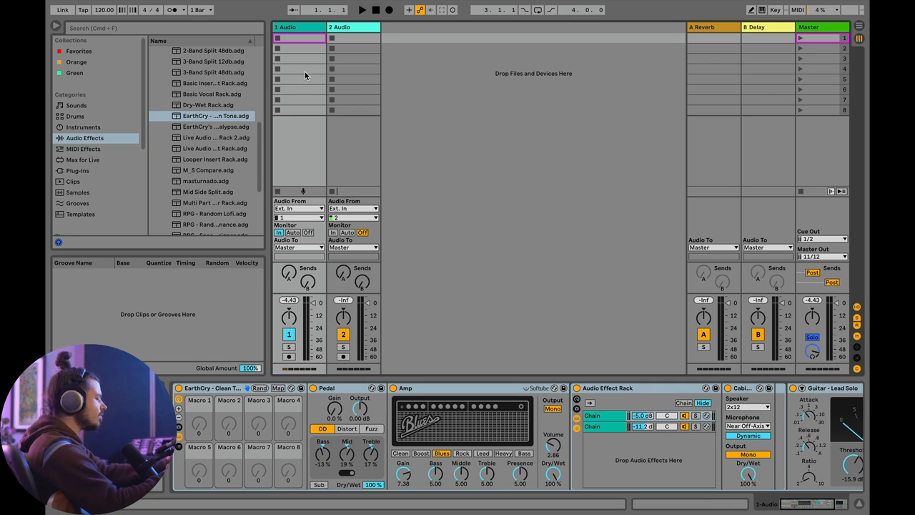
{"action": "mouse_move", "coordinate": [302, 112]}
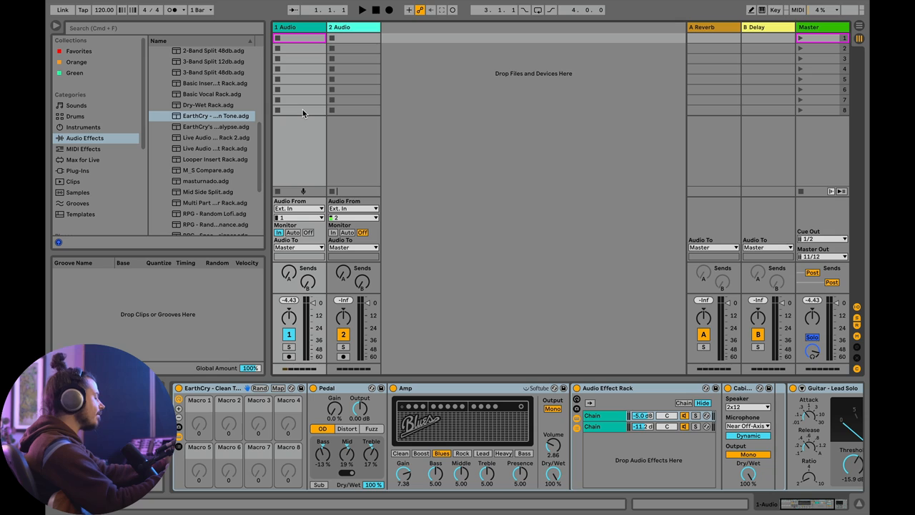
{"action": "mouse_move", "coordinate": [304, 159]}
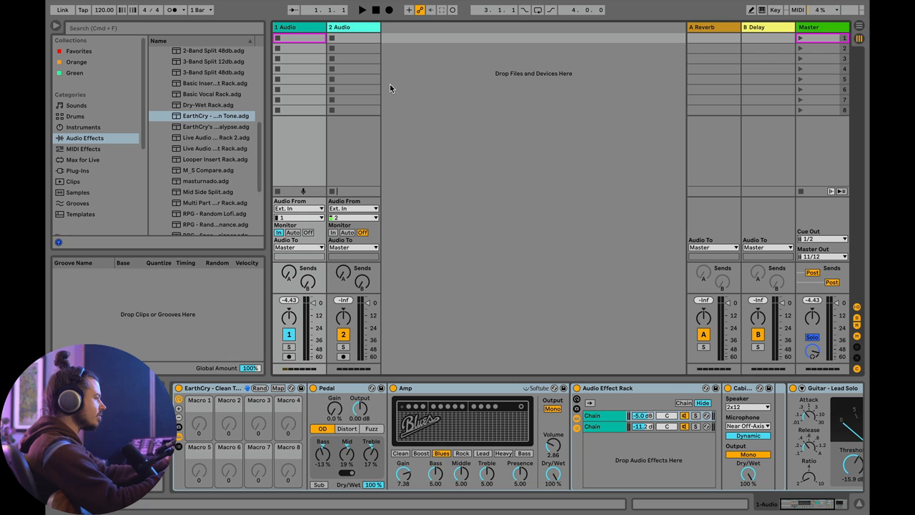
{"action": "mouse_move", "coordinate": [297, 29]}
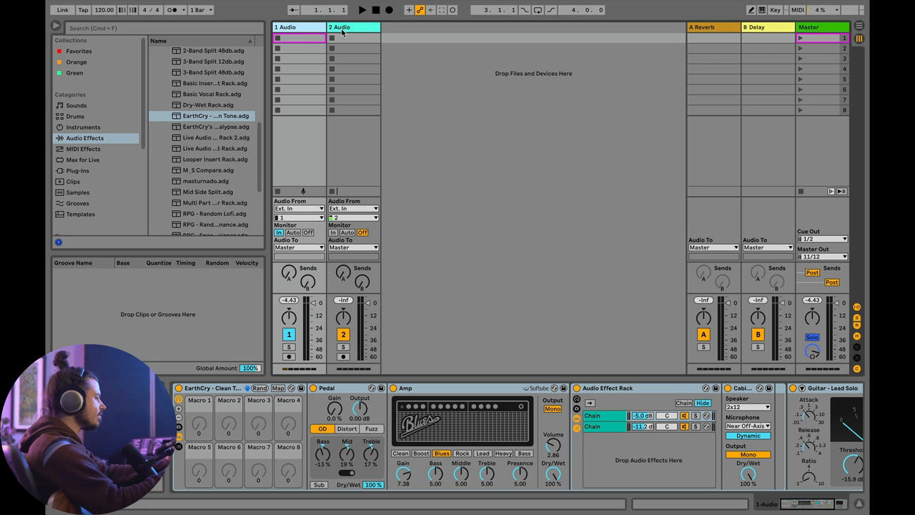
{"action": "left_click", "coordinate": [293, 27]}
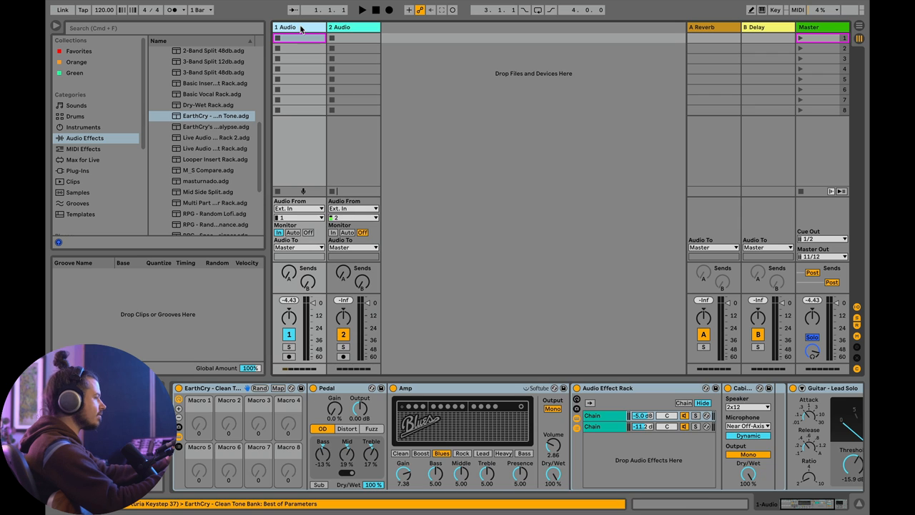
Rename the two audio tracks to AMP and Pedalbaord.
{"action": "right_click", "coordinate": [299, 37]}
{"action": "type", "text": "AMP"}
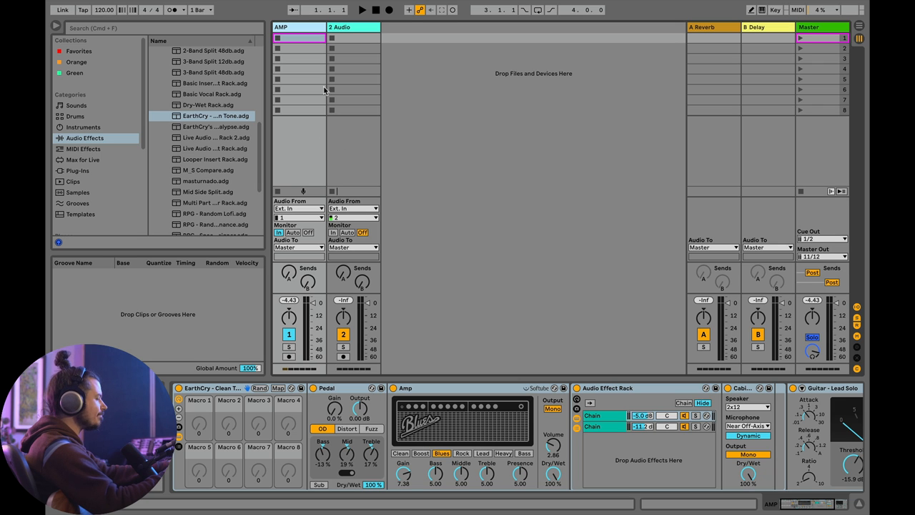
{"action": "right_click", "coordinate": [353, 27]}
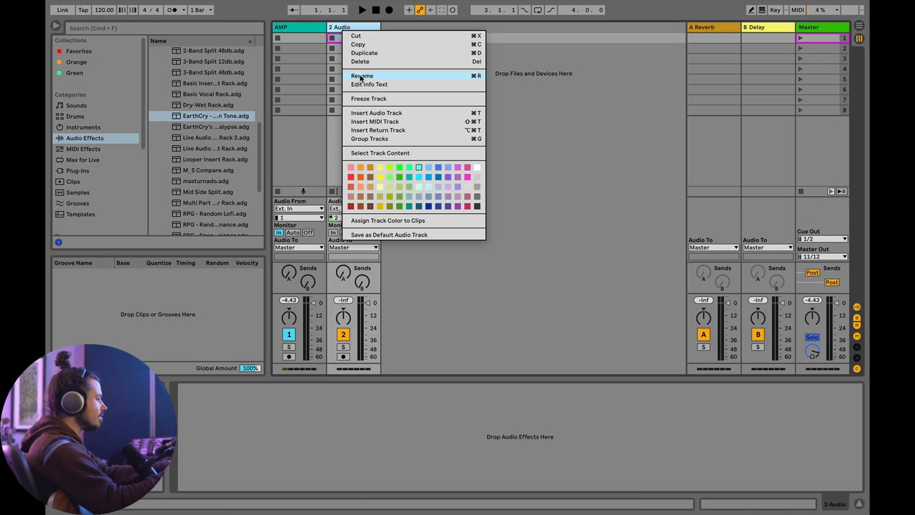
{"action": "left_click", "coordinate": [362, 76]}
{"action": "type", "text": "Pedalbaord"}
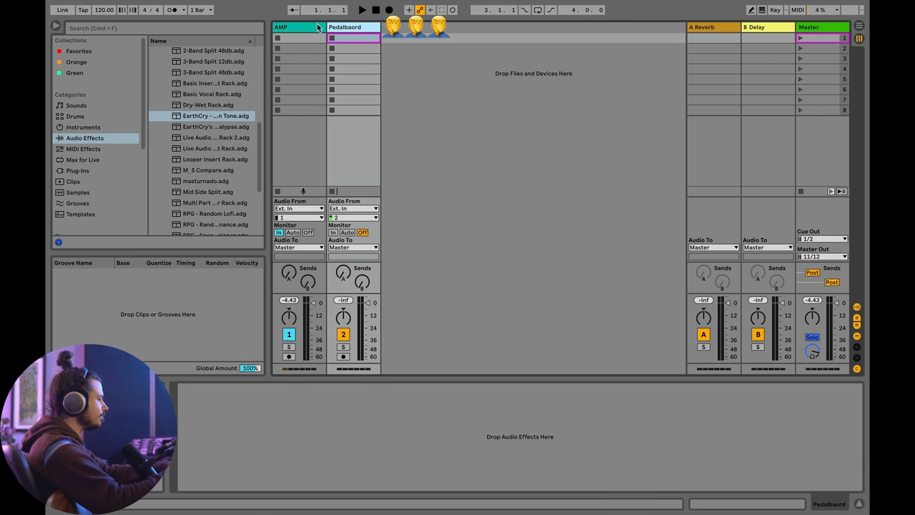
Route AMP's output to Pedalbaord, set Pedalbaord monitoring to In with No Input.
{"action": "left_click", "coordinate": [298, 28]}
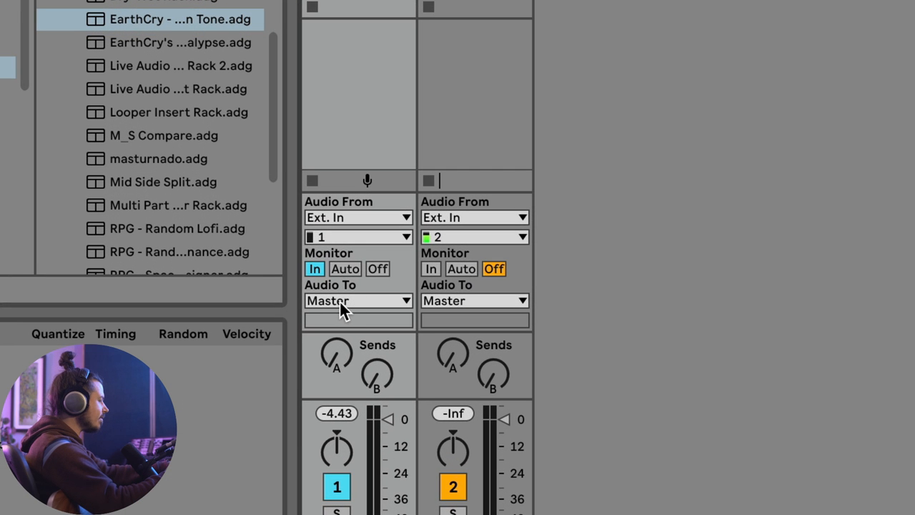
{"action": "left_click", "coordinate": [358, 300]}
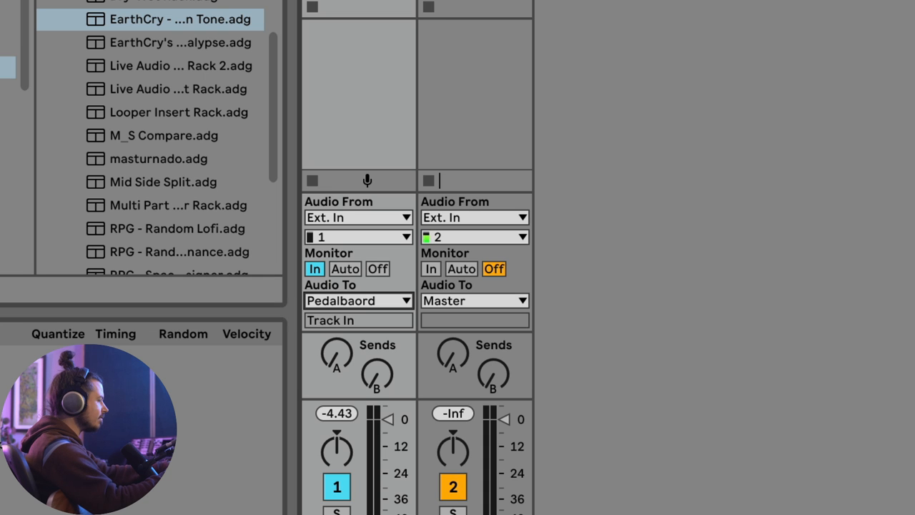
{"action": "mouse_move", "coordinate": [842, 331]}
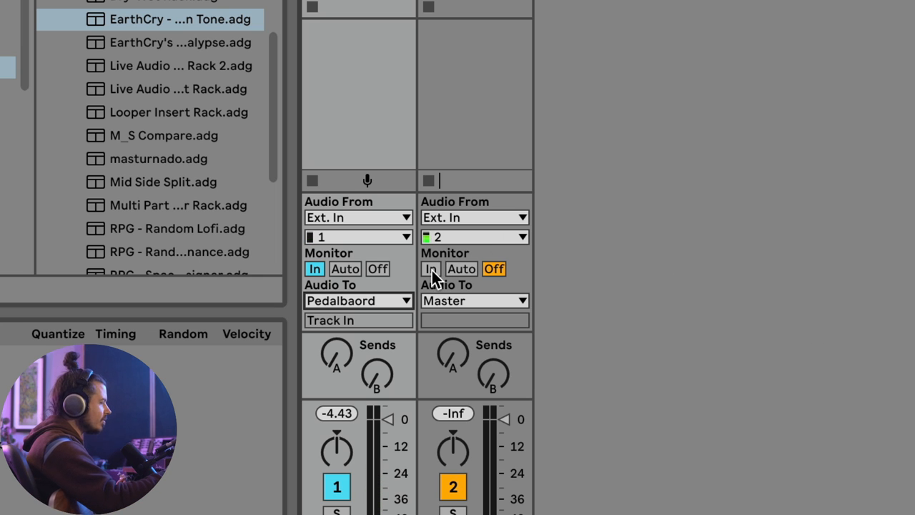
{"action": "left_click", "coordinate": [431, 268]}
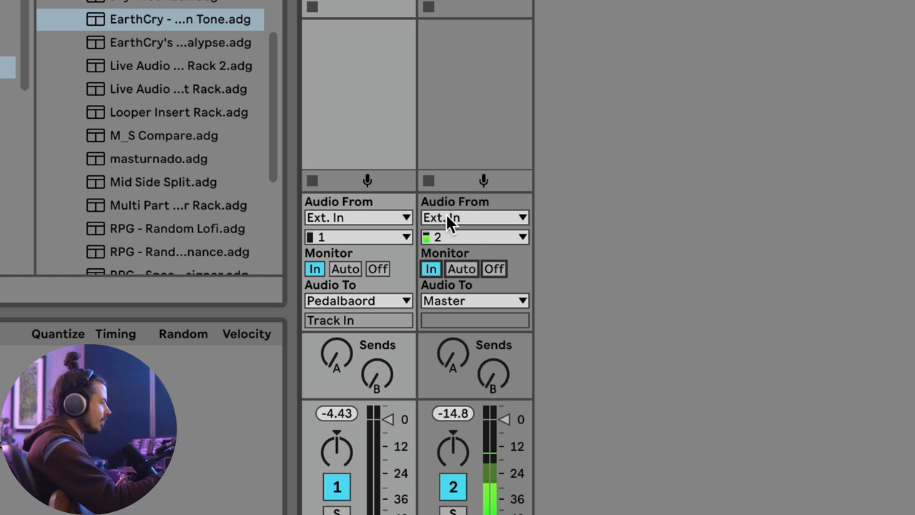
{"action": "left_click", "coordinate": [474, 217]}
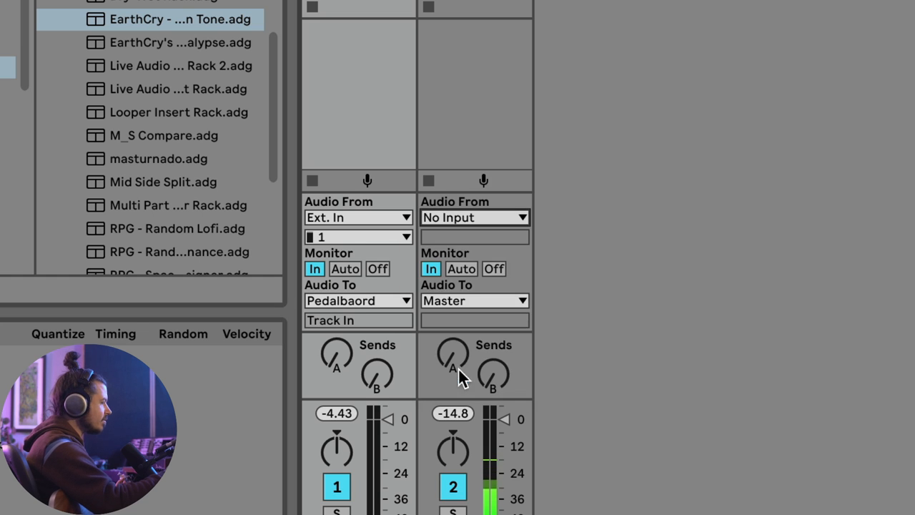
{"action": "mouse_move", "coordinate": [486, 236]}
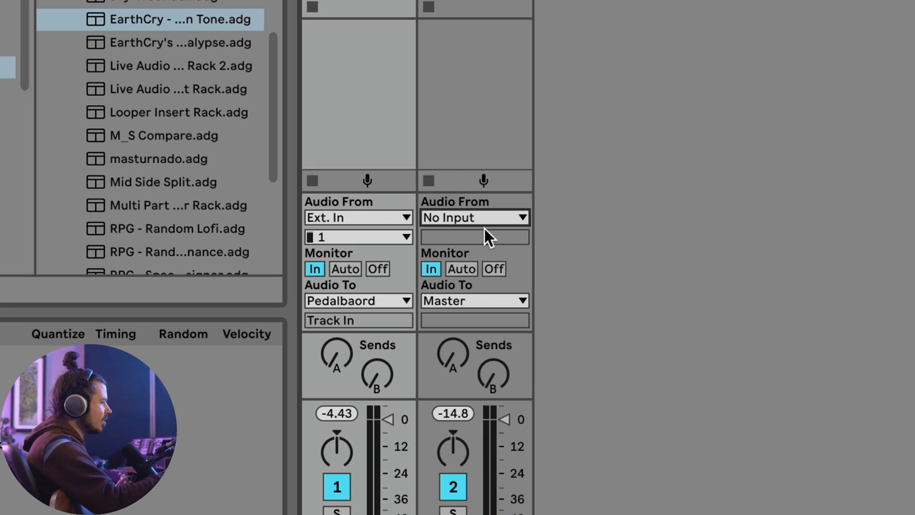
{"action": "mouse_move", "coordinate": [465, 232]}
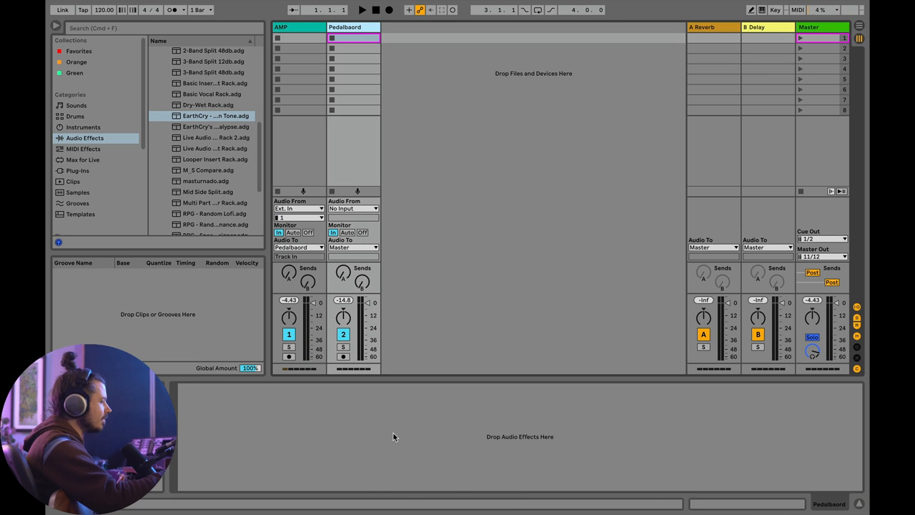
Add Chorus-Ensemble from the Pitch & Modulation folder to the Pedalbaord track.
{"action": "left_click", "coordinate": [84, 137]}
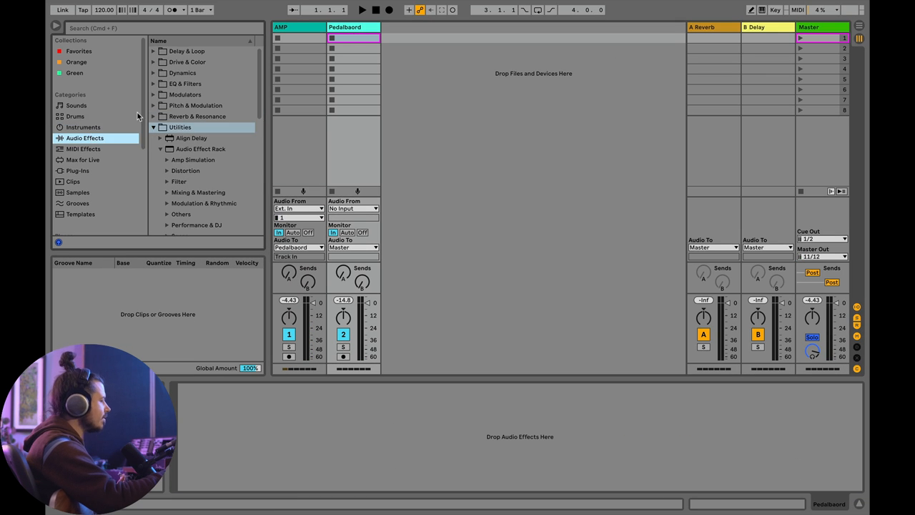
{"action": "left_click", "coordinate": [153, 127]}
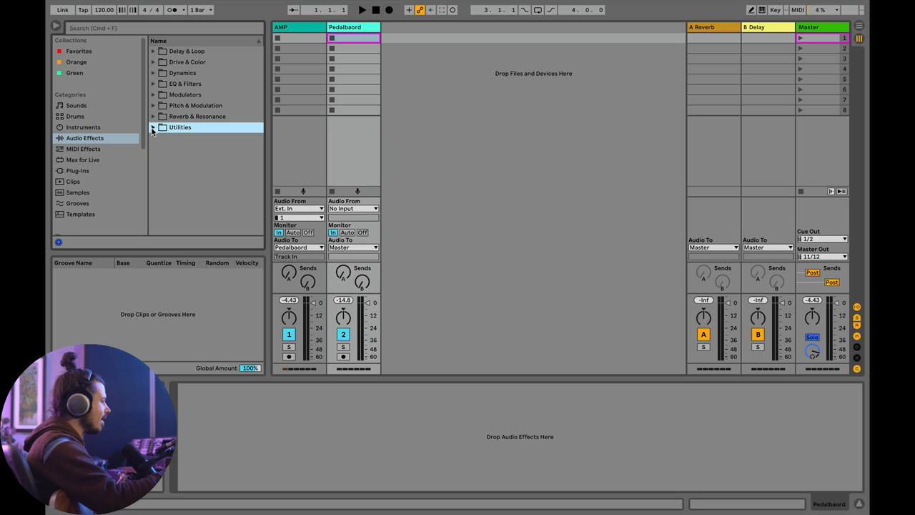
{"action": "left_click", "coordinate": [153, 105]}
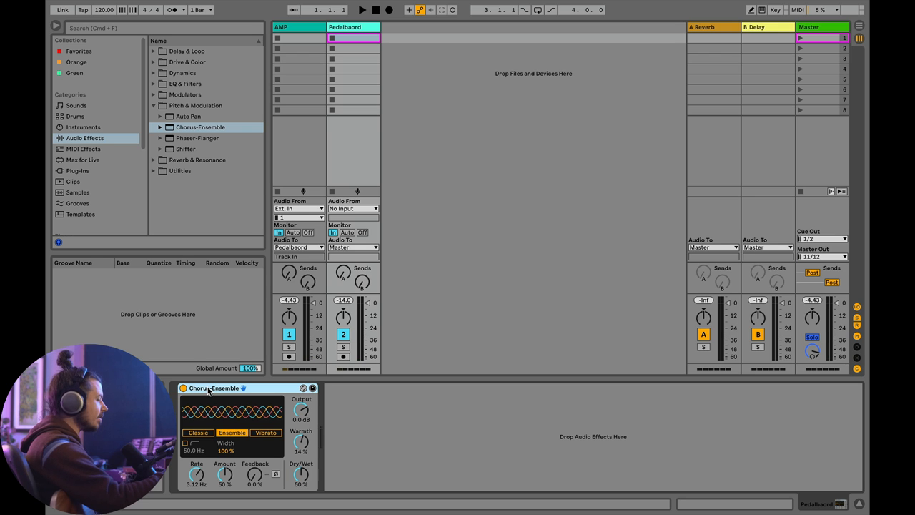
{"action": "left_click", "coordinate": [353, 37]}
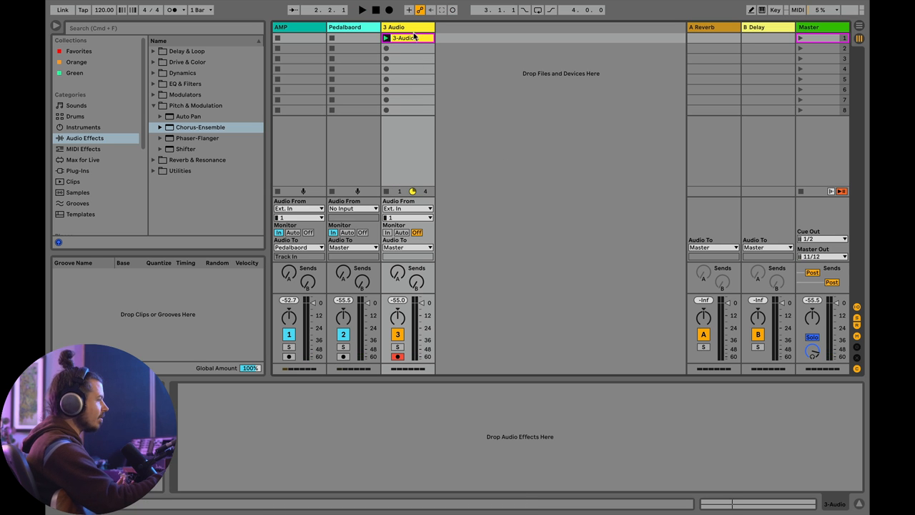
Pull the recorded clip's gain to -inf and place two DRY clips on Pedalbaord.
{"action": "double_click", "coordinate": [408, 38]}
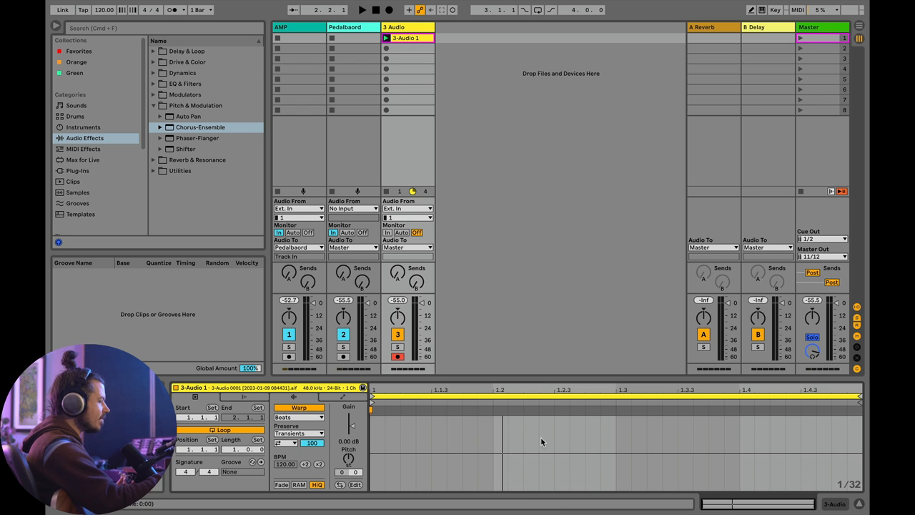
{"action": "mouse_move", "coordinate": [379, 282]}
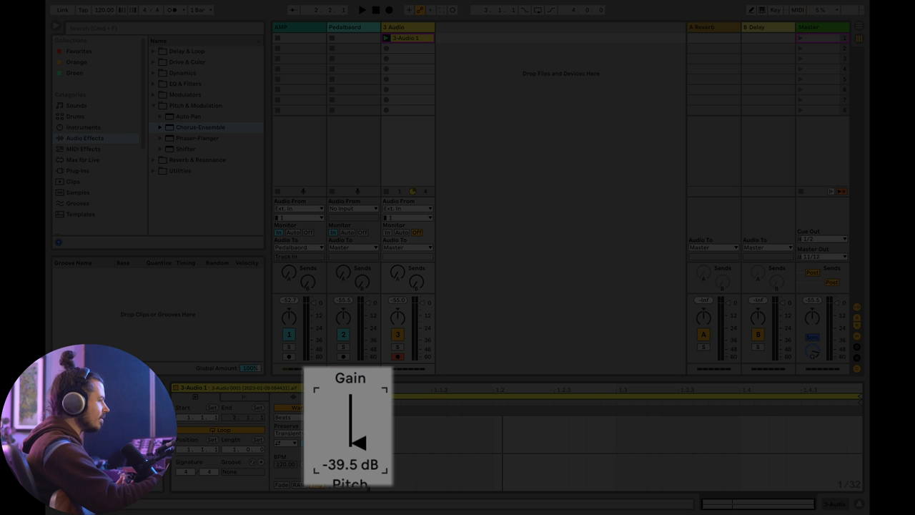
{"action": "left_click_drag", "start_coordinate": [359, 443], "coordinate": [359, 457]}
{"action": "type", "text": "DRY"}
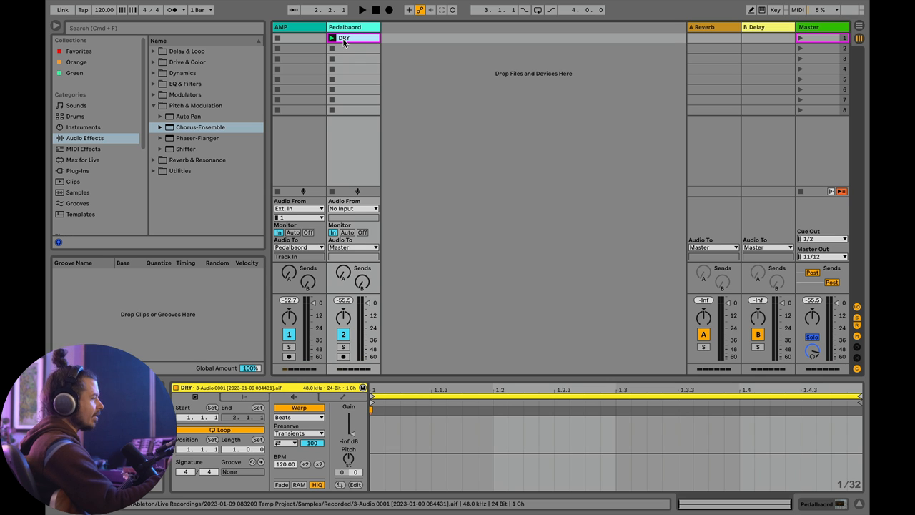
{"action": "mouse_move", "coordinate": [347, 42]}
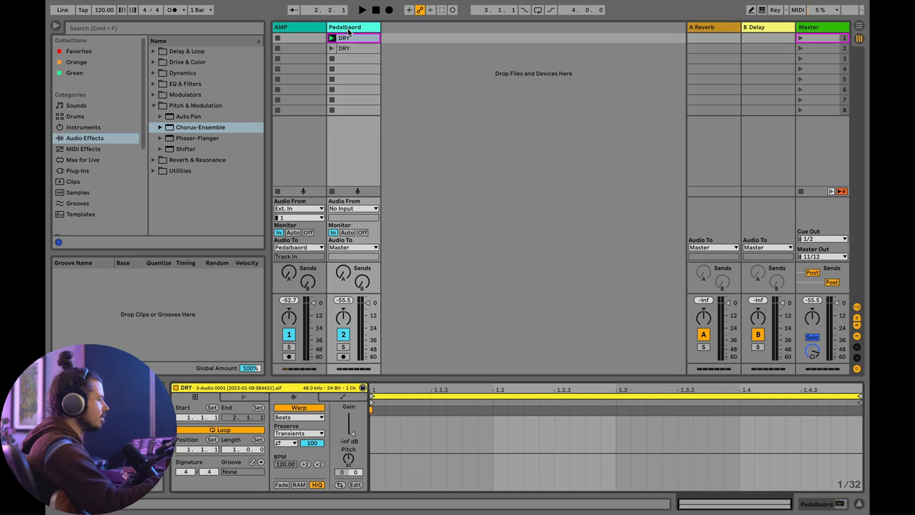
{"action": "double_click", "coordinate": [201, 127]}
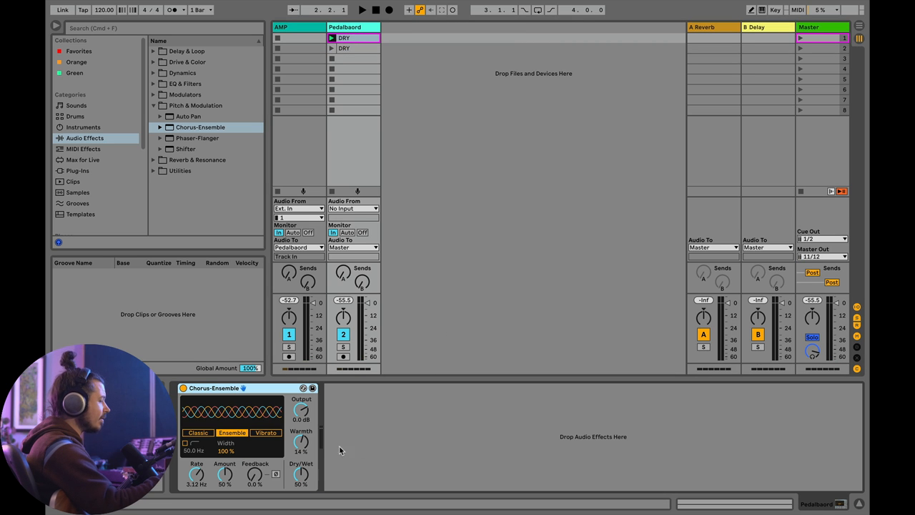
{"action": "mouse_move", "coordinate": [319, 376]}
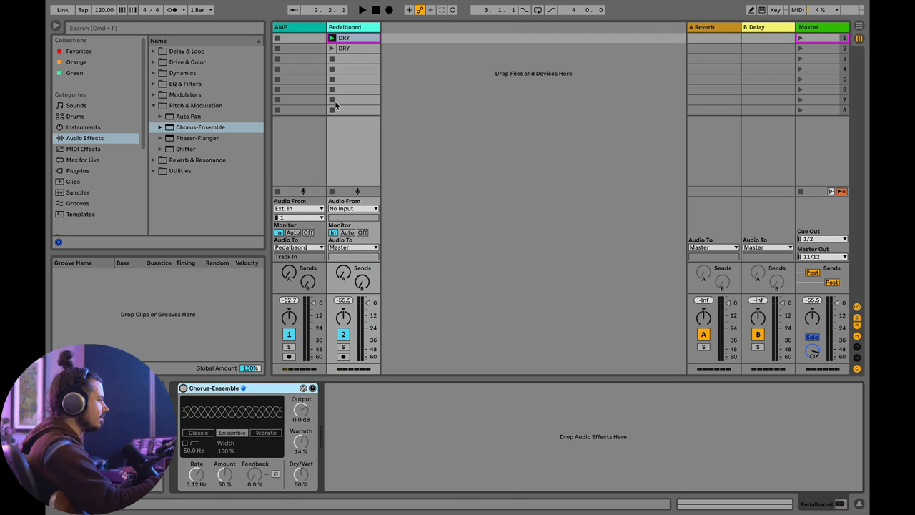
Switch Chorus-Ensemble off and open the second clip's Device On envelope.
{"action": "left_click", "coordinate": [350, 48]}
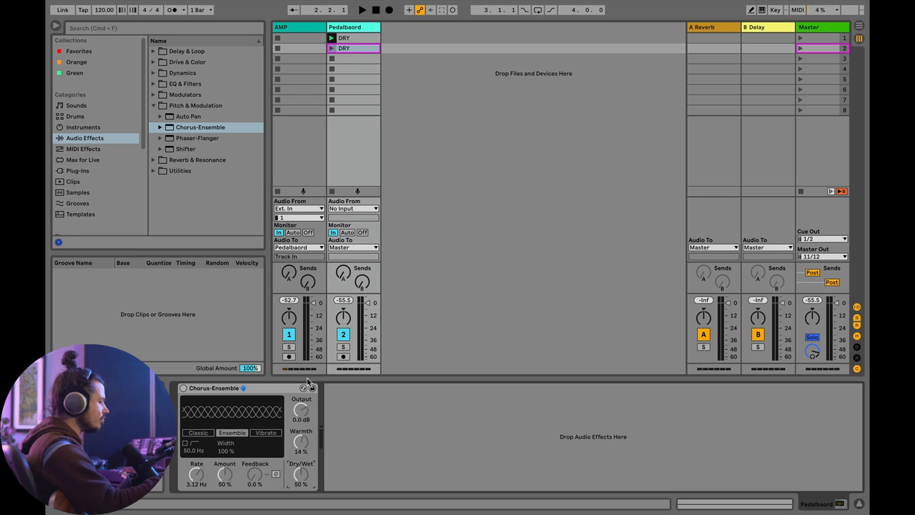
{"action": "left_click", "coordinate": [350, 47]}
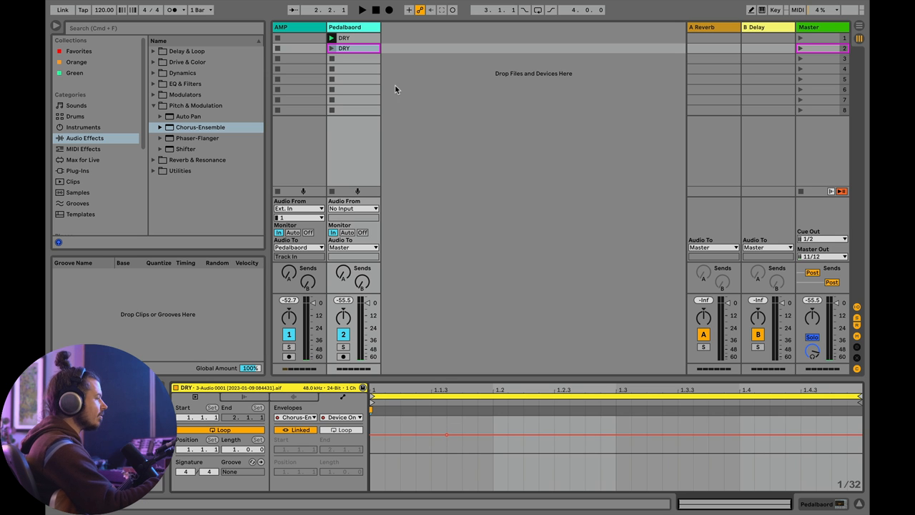
Test both clips' chorus switching and rename the second clip Ensemble.
{"action": "left_click", "coordinate": [331, 48]}
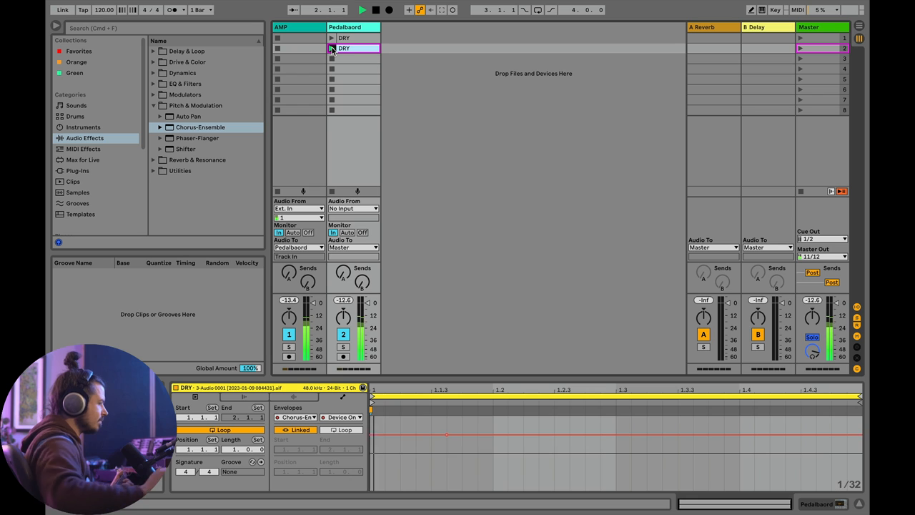
{"action": "left_click", "coordinate": [332, 38]}
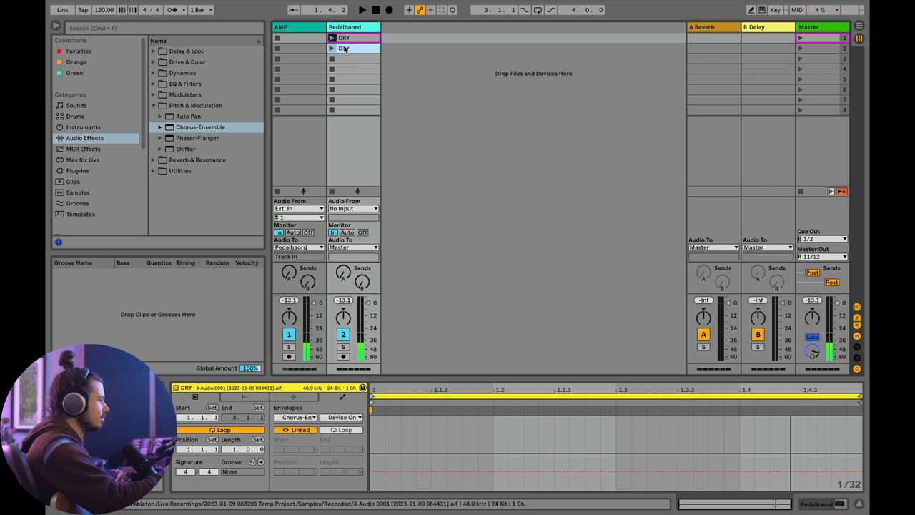
{"action": "left_click", "coordinate": [344, 48]}
{"action": "type", "text": "Ensemble"}
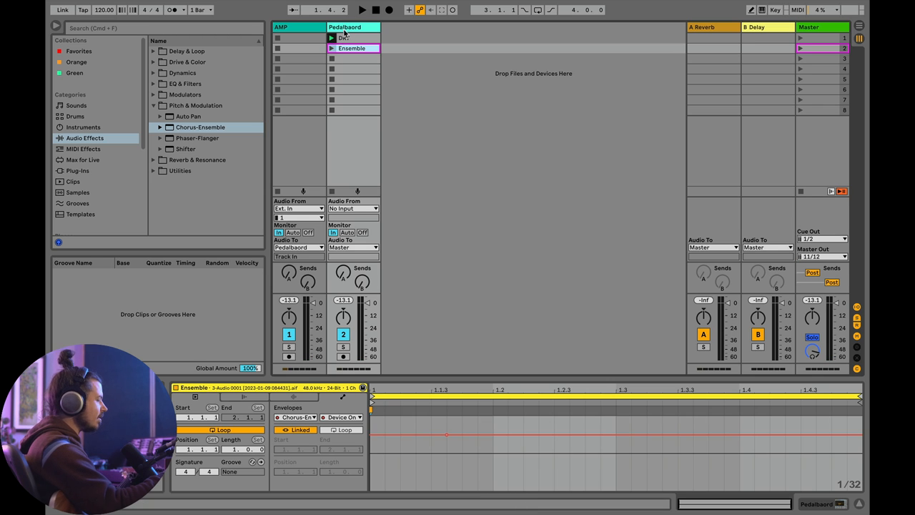
{"action": "left_click", "coordinate": [331, 38]}
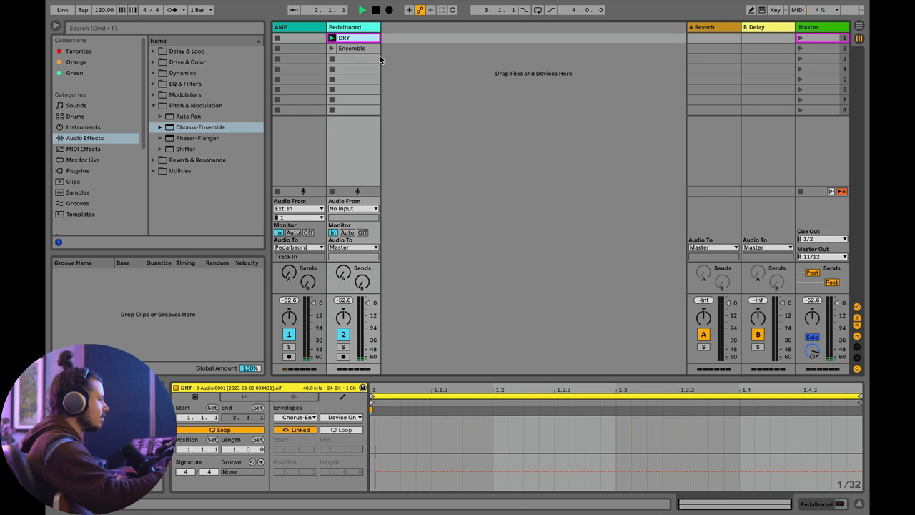
{"action": "left_click", "coordinate": [351, 48]}
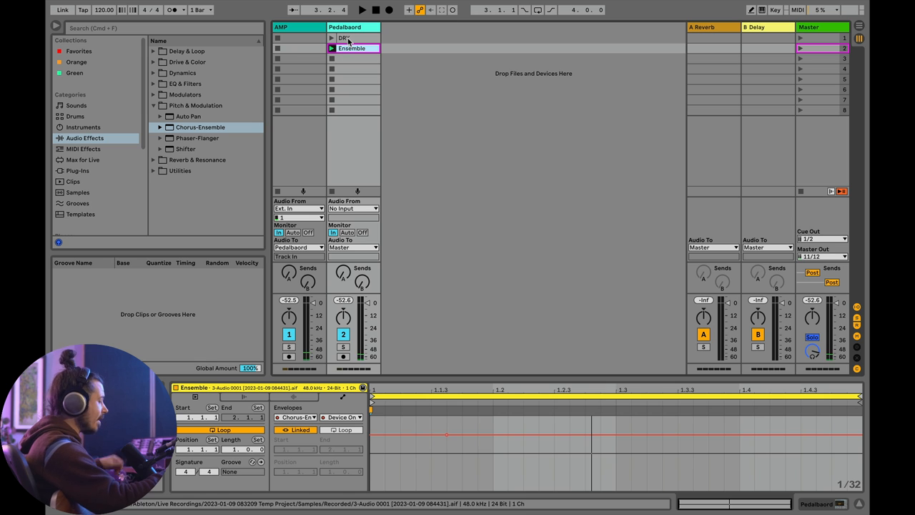
Alternate launching the DRY and Ensemble clips, ending with Ensemble playing.
{"action": "left_click", "coordinate": [350, 37]}
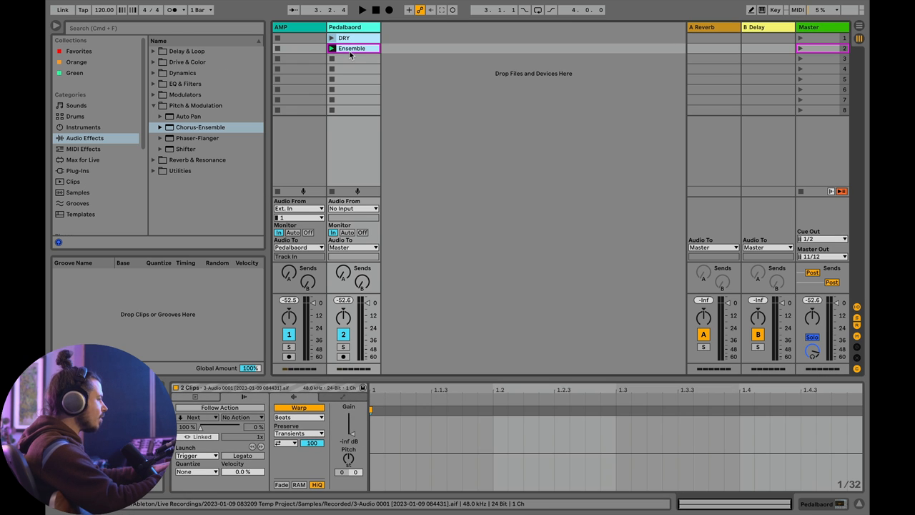
{"action": "left_click", "coordinate": [331, 38]}
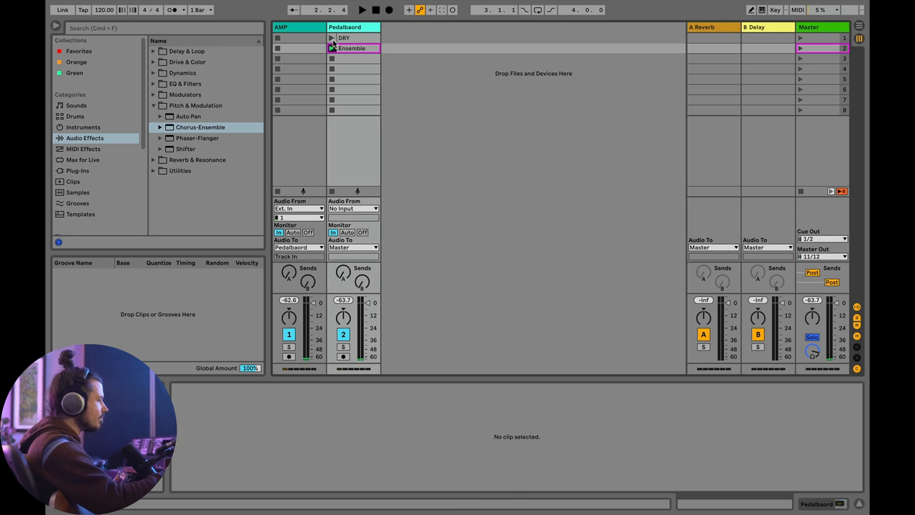
{"action": "left_click", "coordinate": [333, 38]}
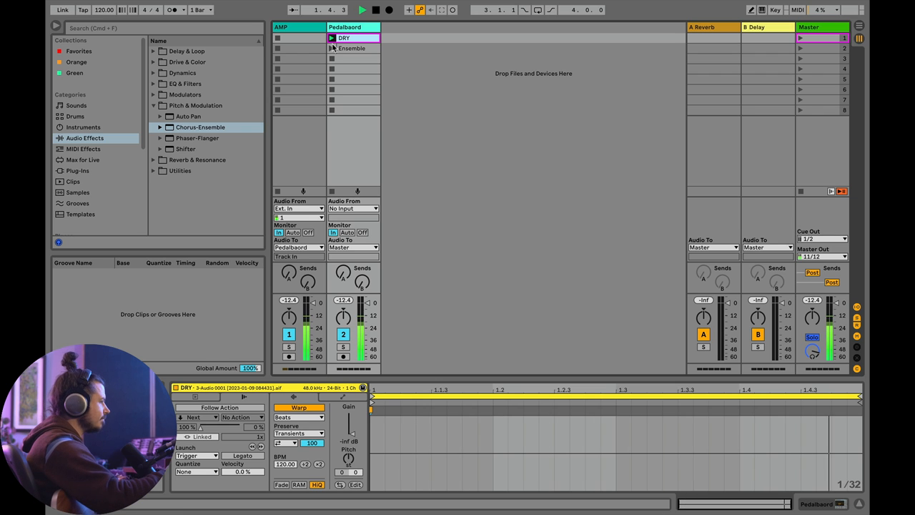
{"action": "left_click", "coordinate": [332, 48]}
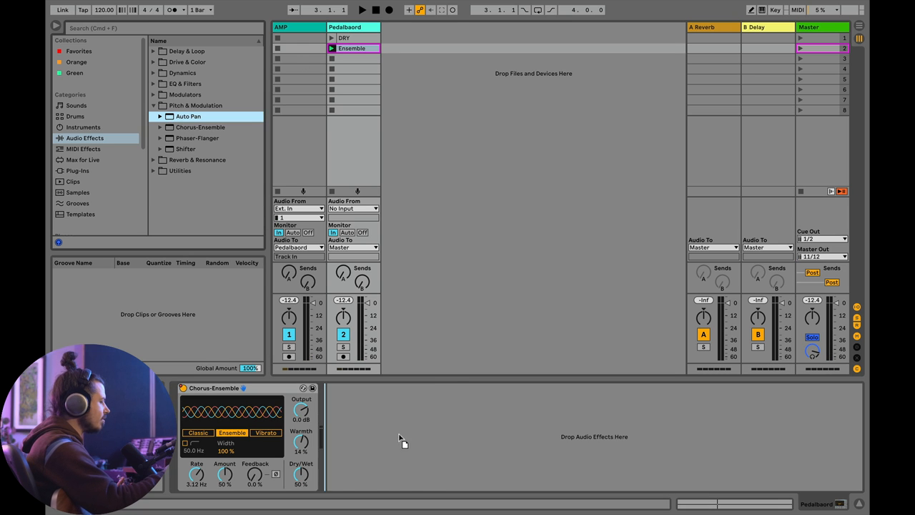
Paste a copy of the DRY clip into Pedalbaord's third slot.
{"action": "left_click", "coordinate": [343, 38]}
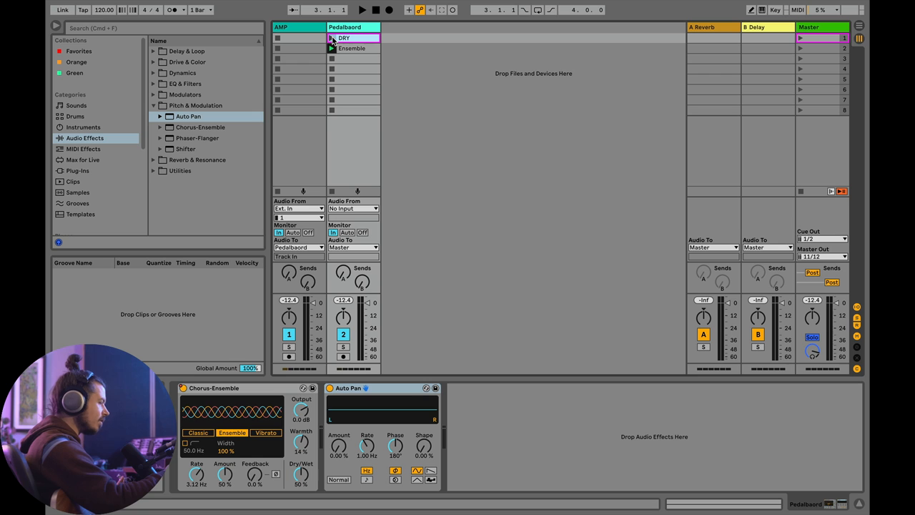
{"action": "right_click", "coordinate": [344, 37]}
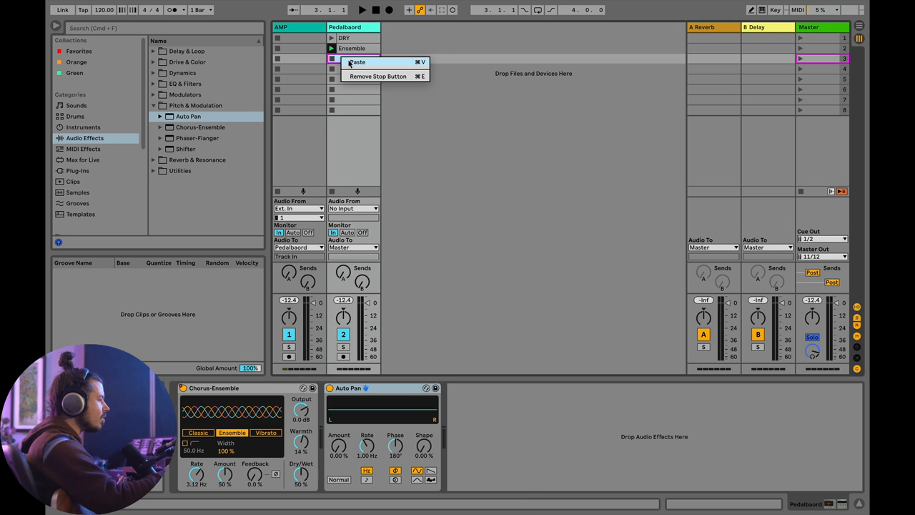
{"action": "left_click", "coordinate": [356, 62]}
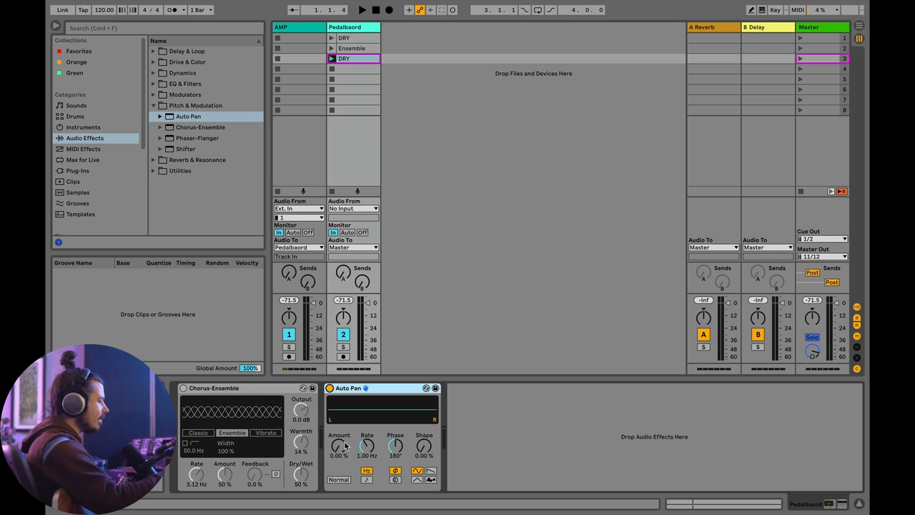
Set Auto Pan to 77% amount, 5.50 Hz rate and triangle shape.
{"action": "left_click_drag", "start_coordinate": [339, 445], "coordinate": [339, 442]}
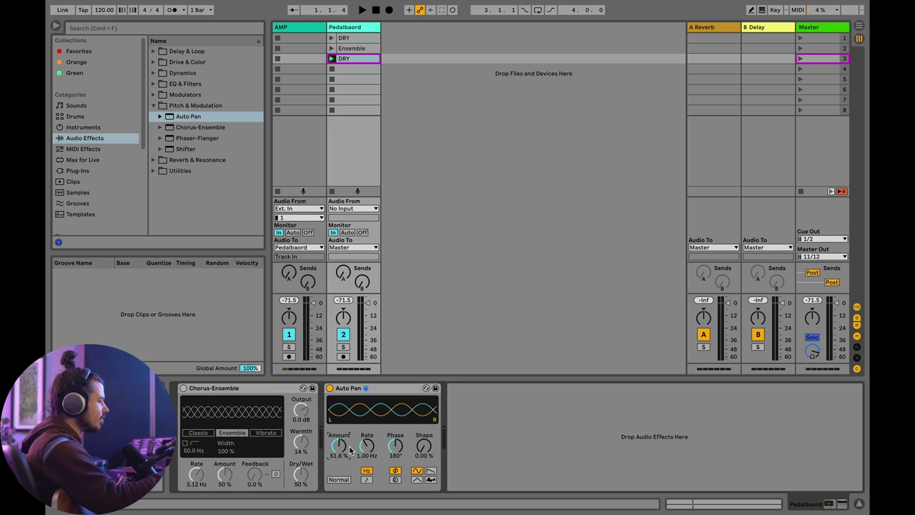
{"action": "left_click", "coordinate": [417, 479]}
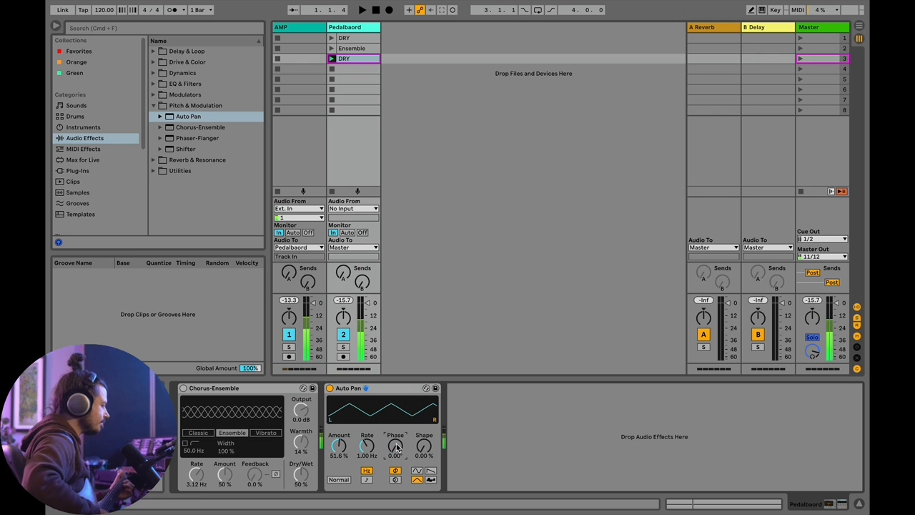
{"action": "left_click_drag", "start_coordinate": [367, 447], "coordinate": [366, 449]}
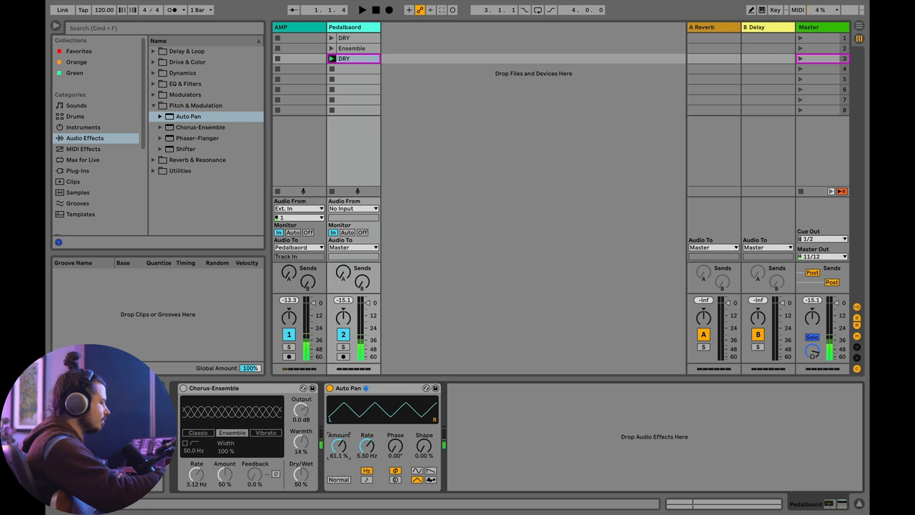
{"action": "left_click_drag", "start_coordinate": [339, 446], "coordinate": [339, 440]}
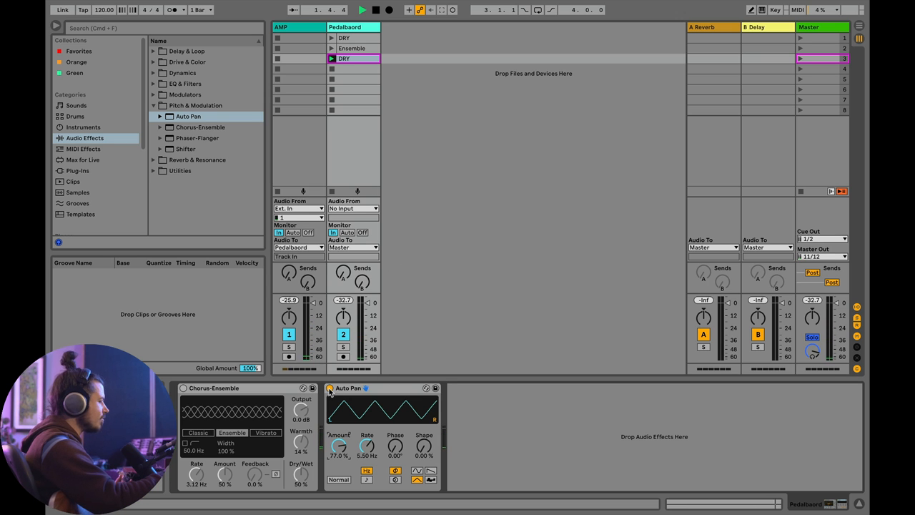
{"action": "right_click", "coordinate": [347, 59]}
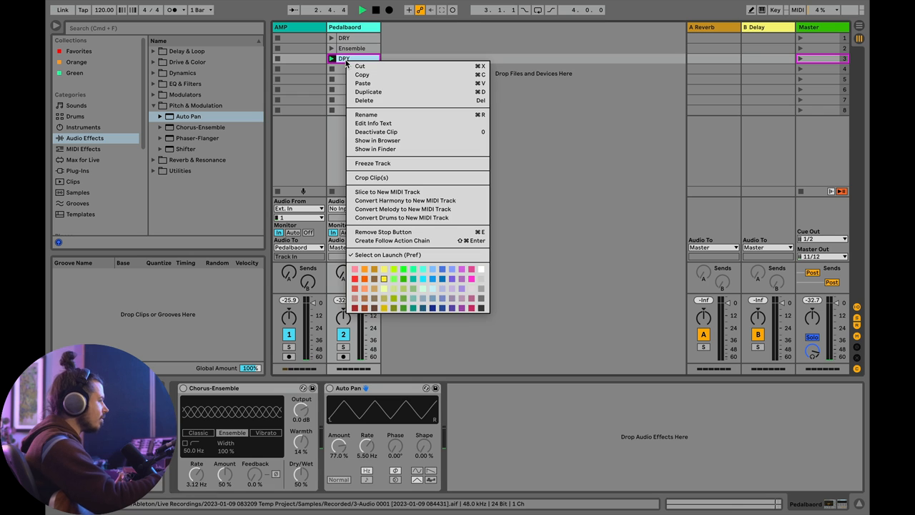
Rename the third Pedalboard clip Tremolo, then launch Ensemble and relaunch DRY to compare.
{"action": "left_click", "coordinate": [366, 115]}
{"action": "type", "text": "Tremolo"}
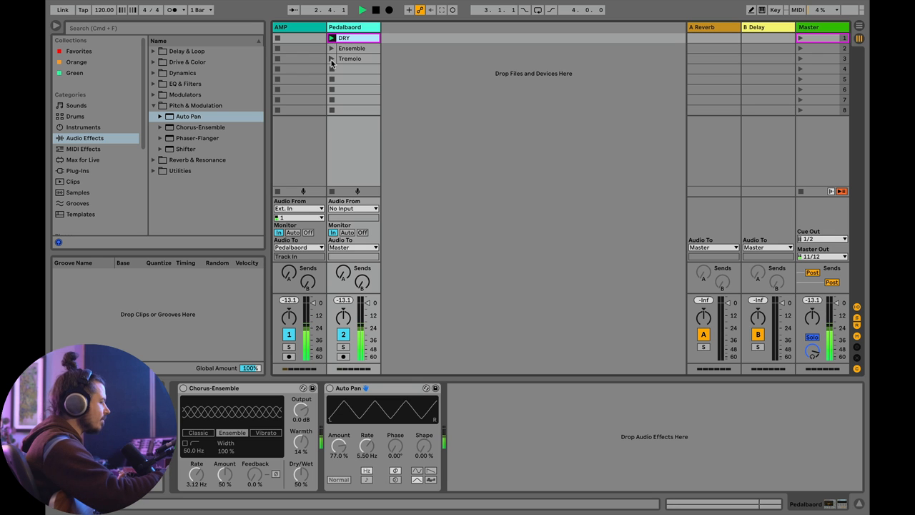
{"action": "left_click", "coordinate": [352, 48]}
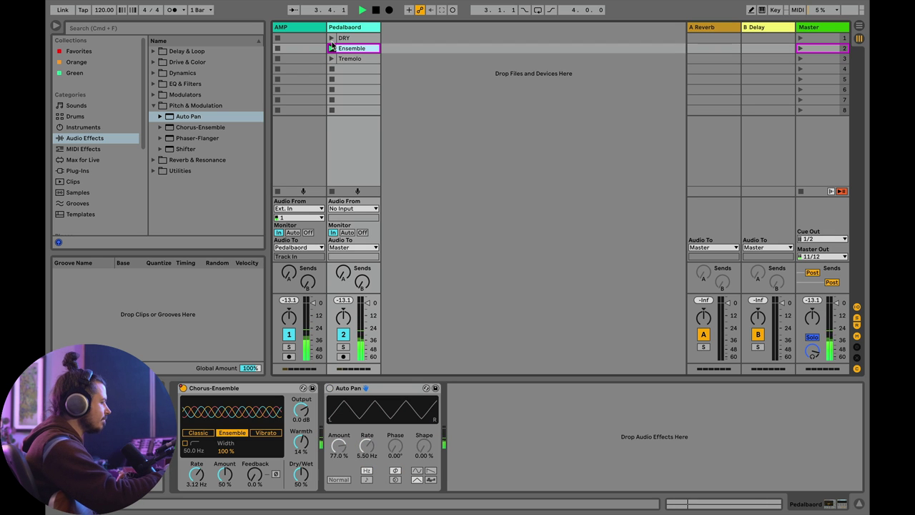
{"action": "left_click", "coordinate": [351, 37]}
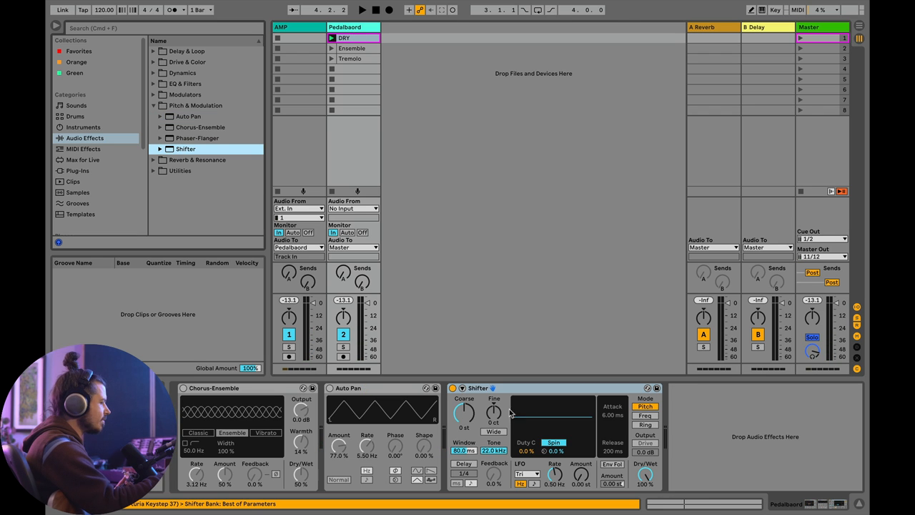
Pitch Shifter down an octave to -12 st and open the new Octaver clip's details.
{"action": "left_click_drag", "start_coordinate": [463, 413], "coordinate": [464, 429]}
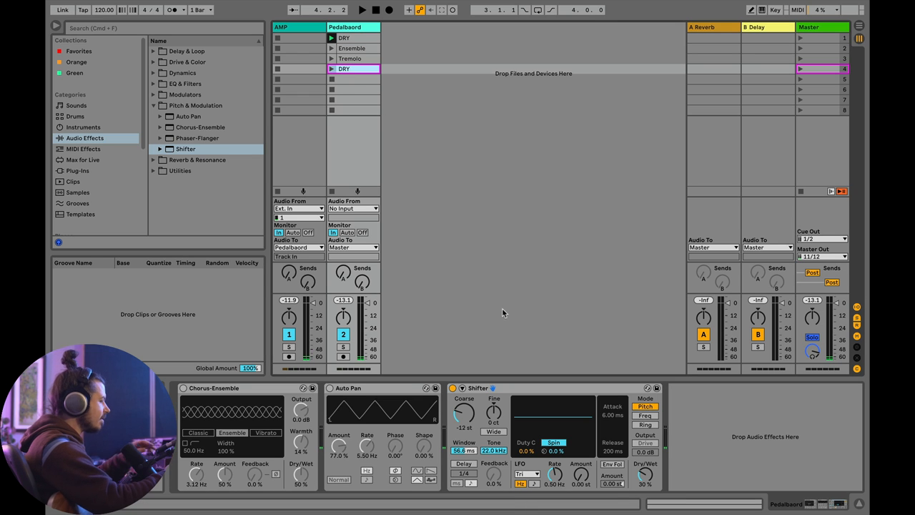
{"action": "left_click", "coordinate": [344, 69]}
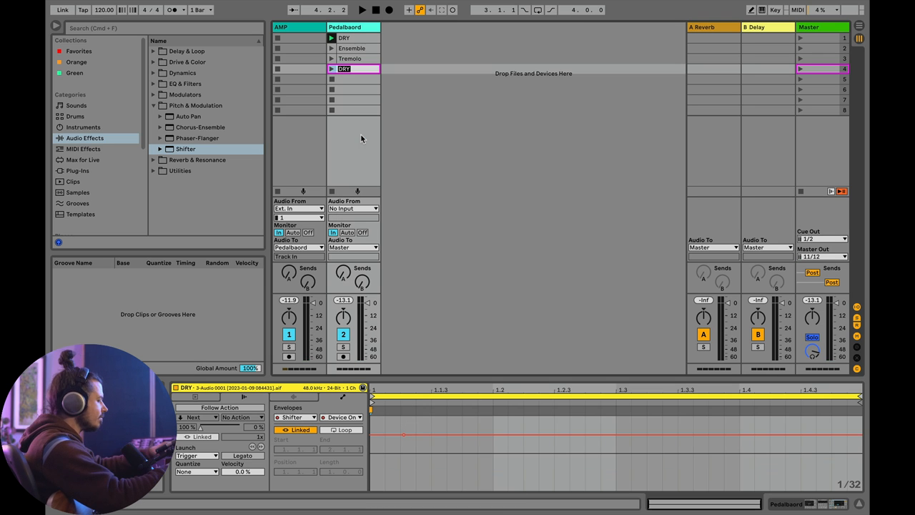
{"action": "left_click", "coordinate": [349, 69]}
{"action": "type", "text": "Octaver"}
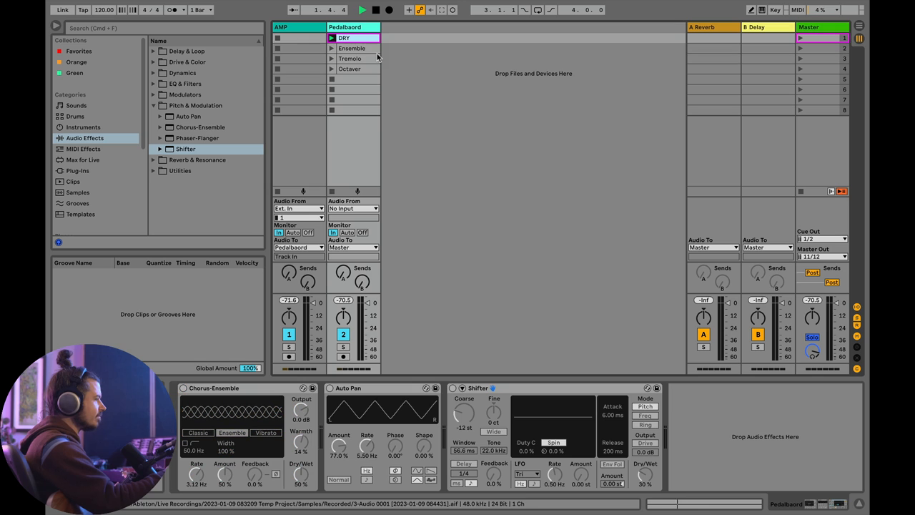
Copy DRY into slot five and set Device On envelopes for Chorus-Ensemble and Auto Pan.
{"action": "left_click", "coordinate": [388, 10]}
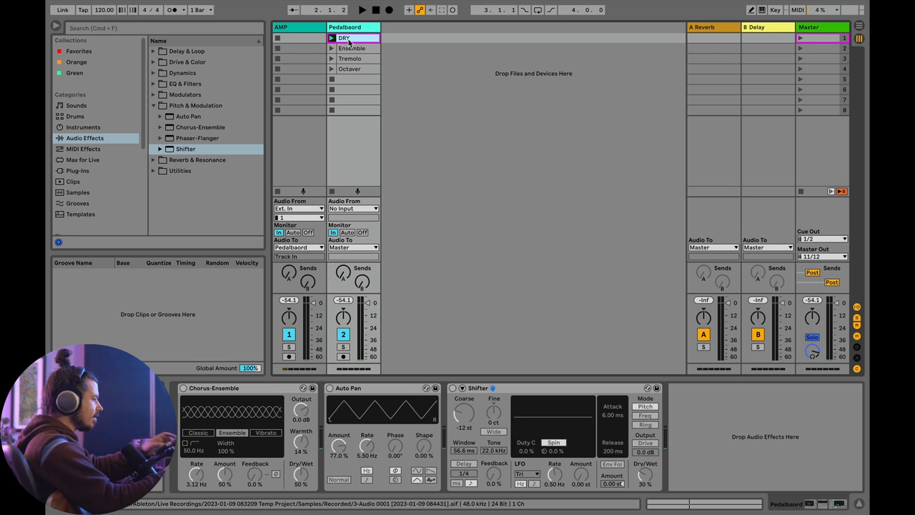
{"action": "left_click", "coordinate": [353, 78]}
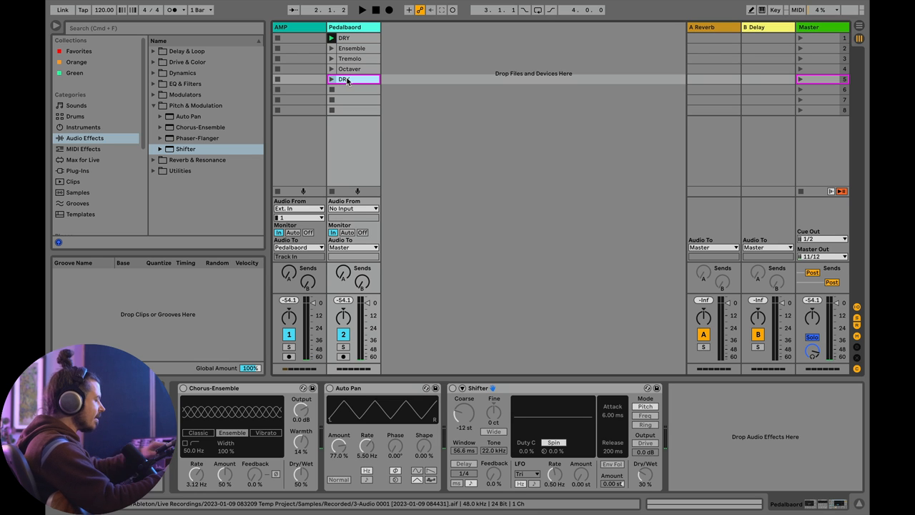
{"action": "left_click", "coordinate": [344, 79]}
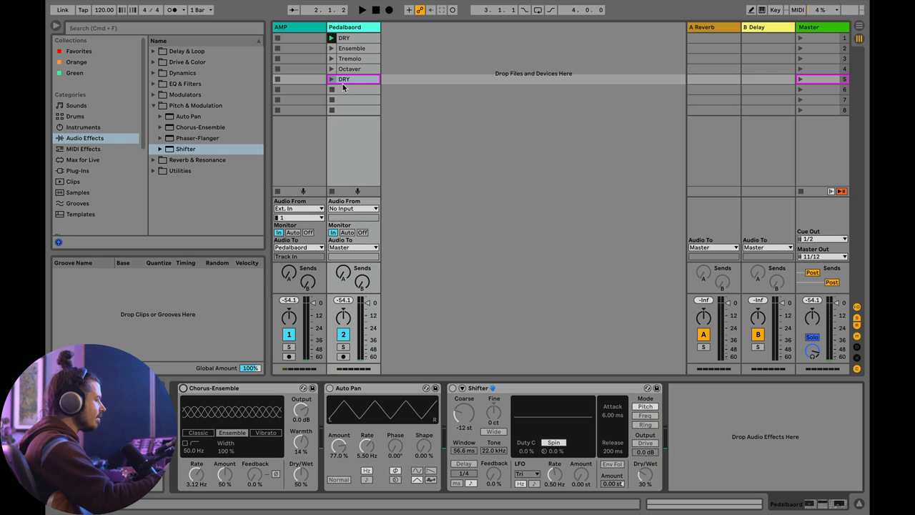
{"action": "left_click", "coordinate": [354, 78]}
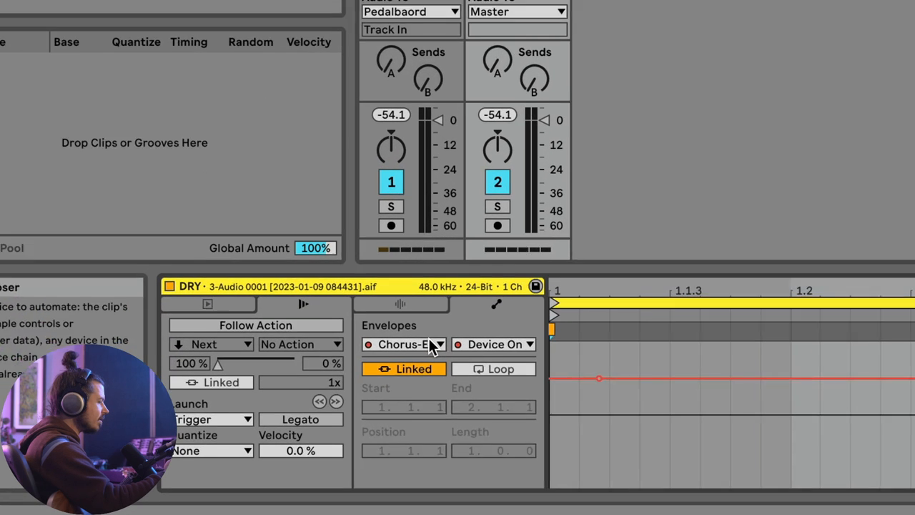
{"action": "left_click", "coordinate": [404, 344]}
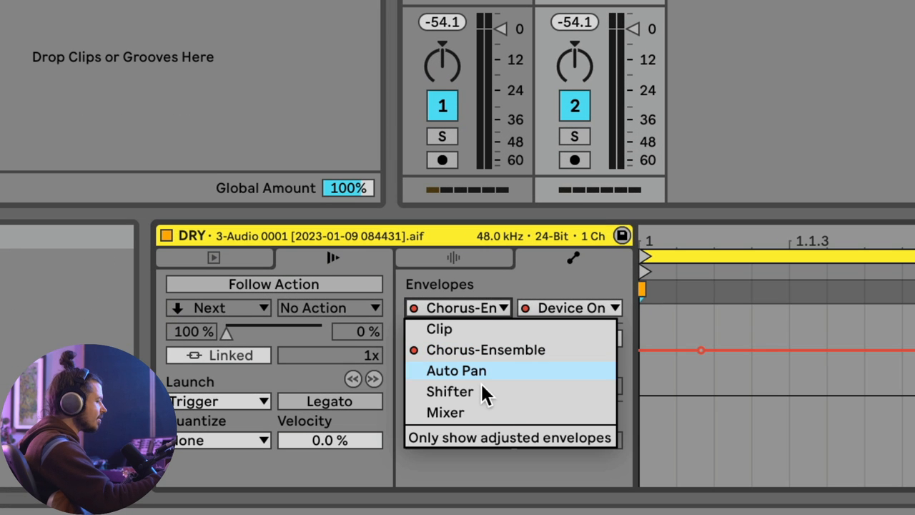
{"action": "mouse_move", "coordinate": [550, 314]}
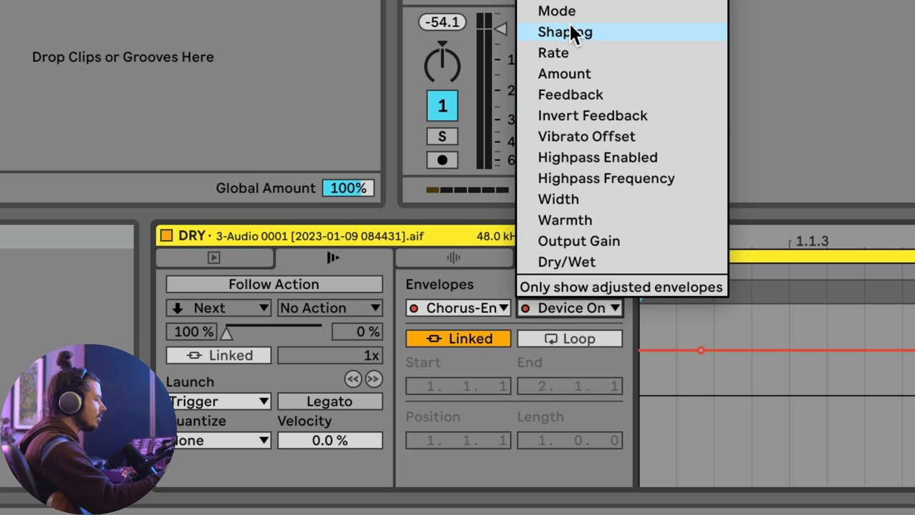
{"action": "left_click", "coordinate": [457, 308]}
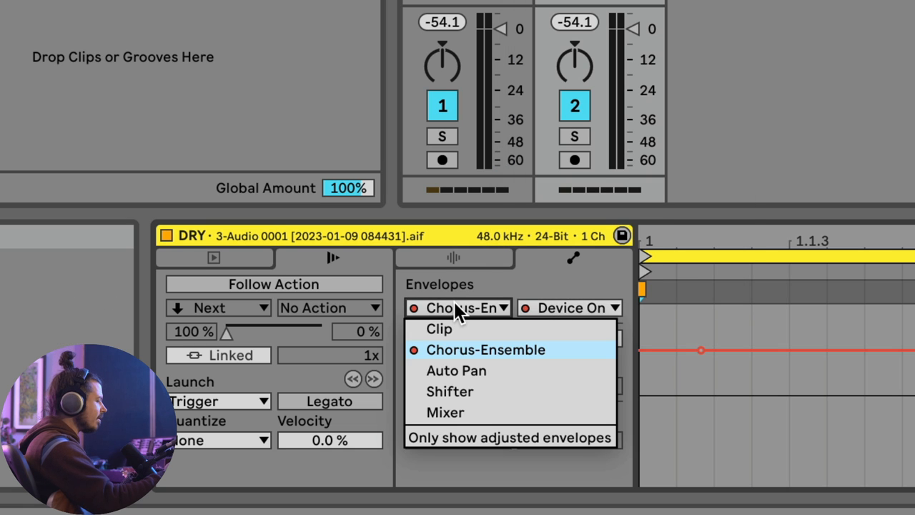
{"action": "left_click", "coordinate": [456, 370]}
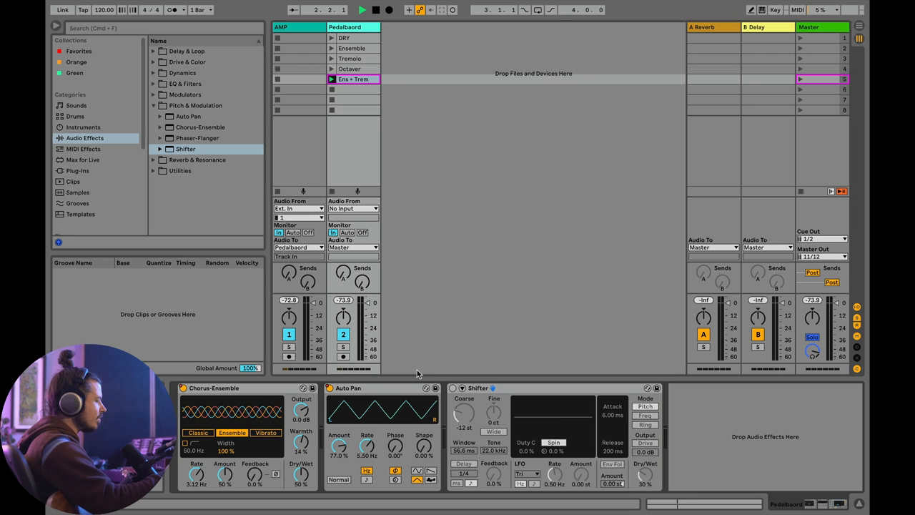
Launch the Ens + Trem, DRY and Octaver clips to test them.
{"action": "left_click", "coordinate": [362, 9]}
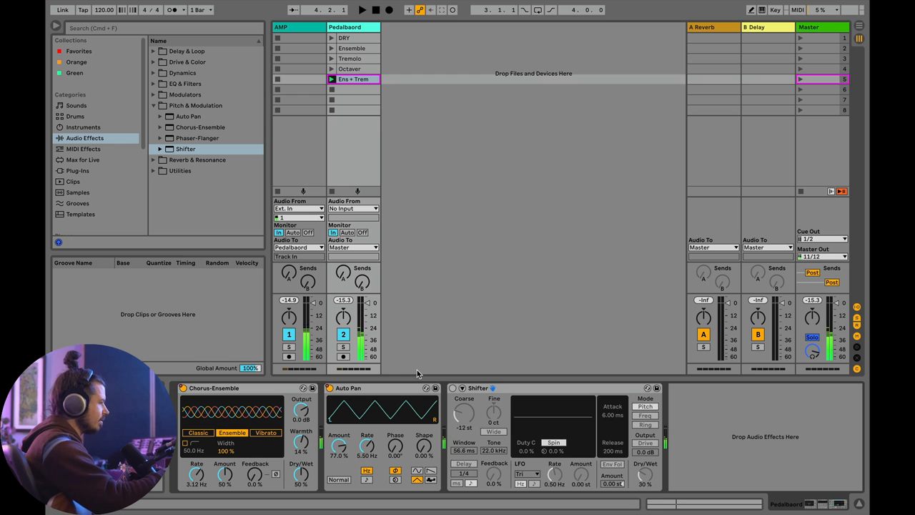
{"action": "left_click", "coordinate": [344, 37]}
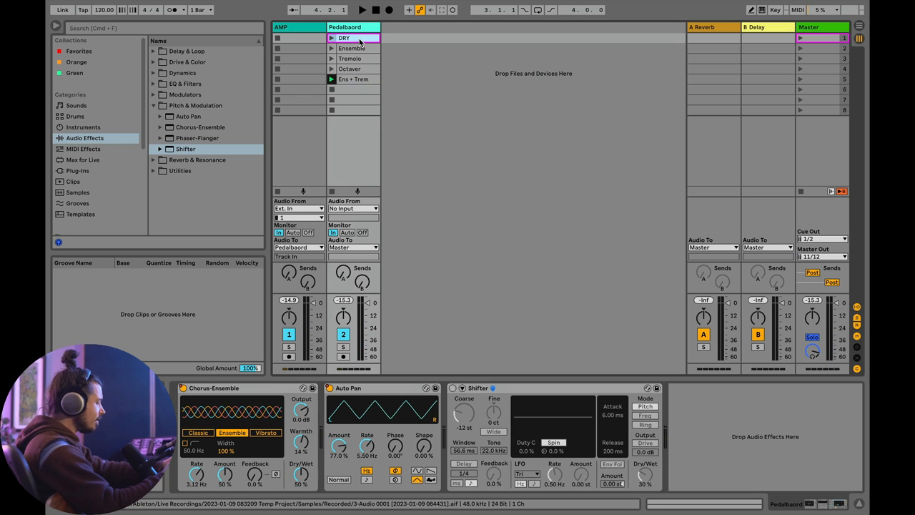
{"action": "left_click", "coordinate": [350, 69]}
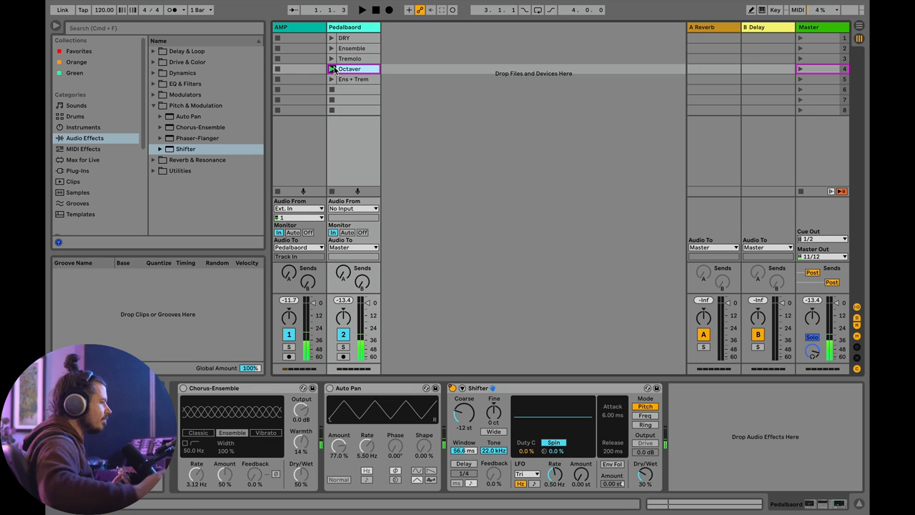
{"action": "left_click", "coordinate": [362, 9]}
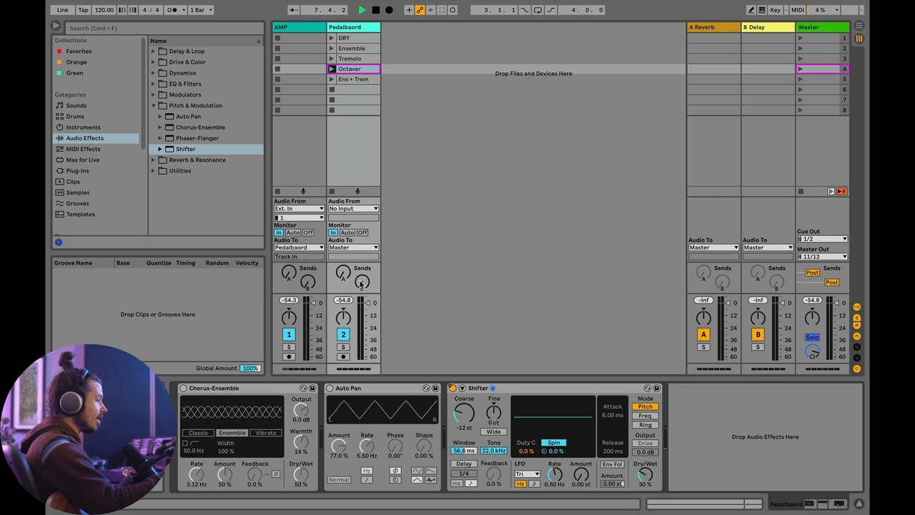
Inspect the B Delay return, then bring up options for the Octaver copy in slot six.
{"action": "left_click", "coordinate": [765, 27]}
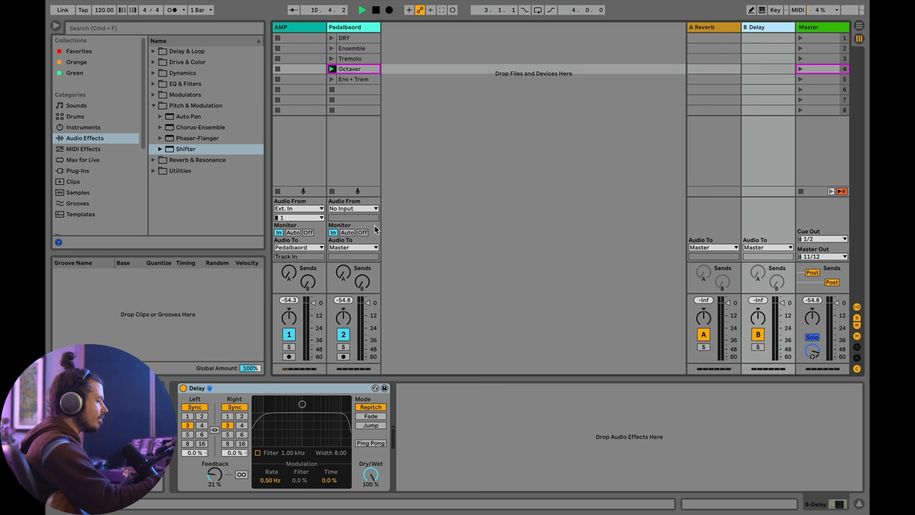
{"action": "left_click", "coordinate": [344, 26]}
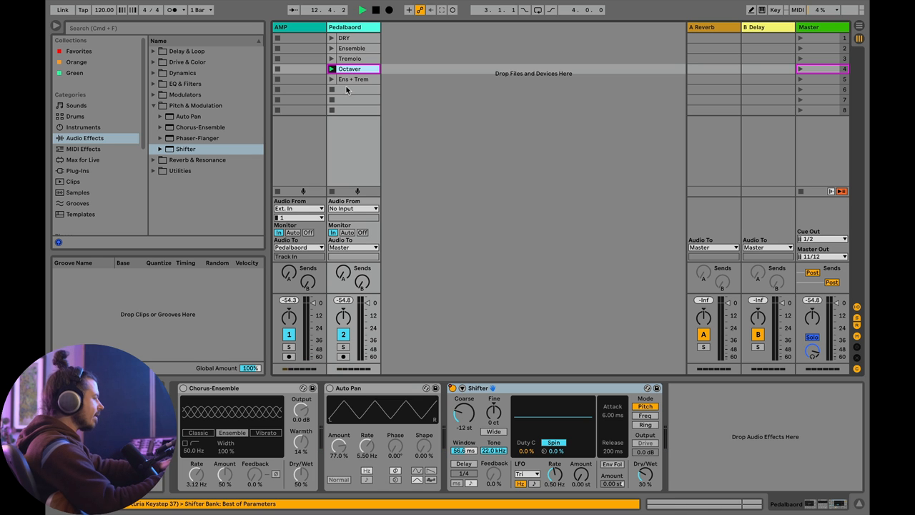
{"action": "right_click", "coordinate": [350, 89]}
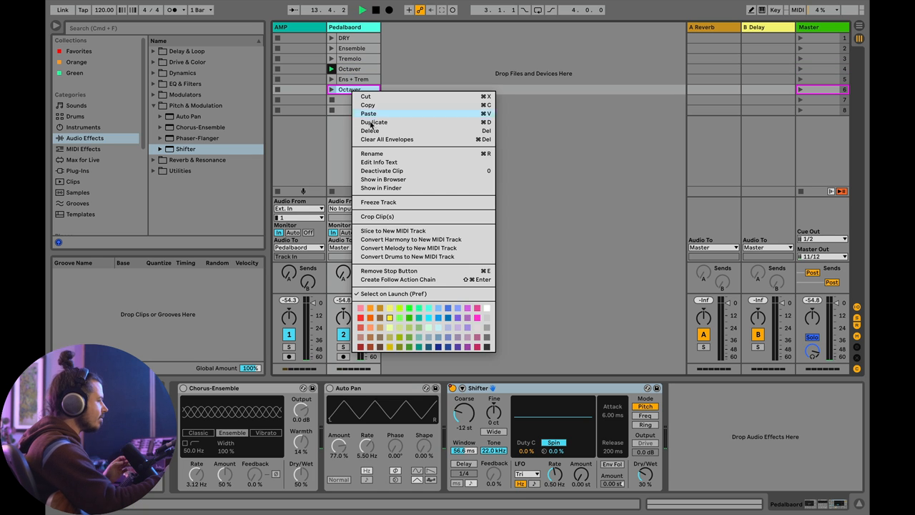
Rename the copied clip OctaverVerb and point its envelope at the A-Reverb send.
{"action": "left_click", "coordinate": [372, 155]}
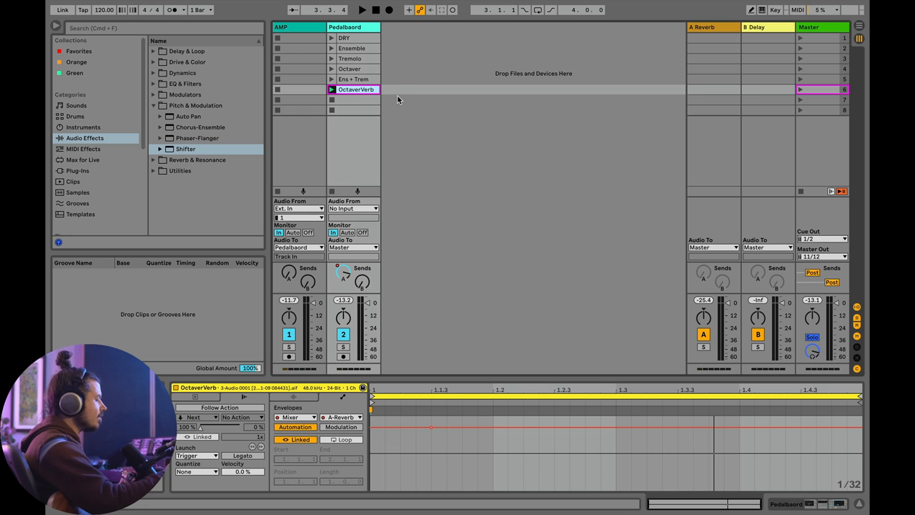
Copy DRY into slot seven as Slapback and show the B-Delay return's device.
{"action": "left_click", "coordinate": [344, 38]}
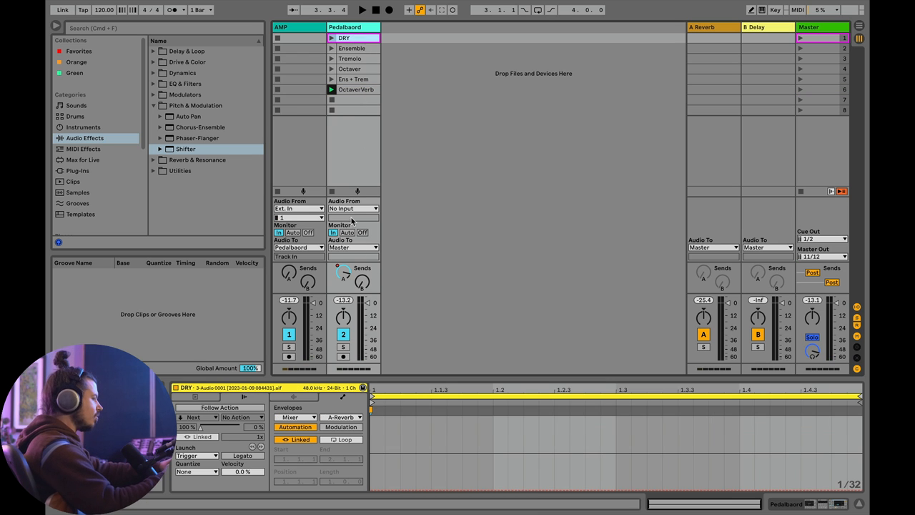
{"action": "left_click", "coordinate": [353, 99]}
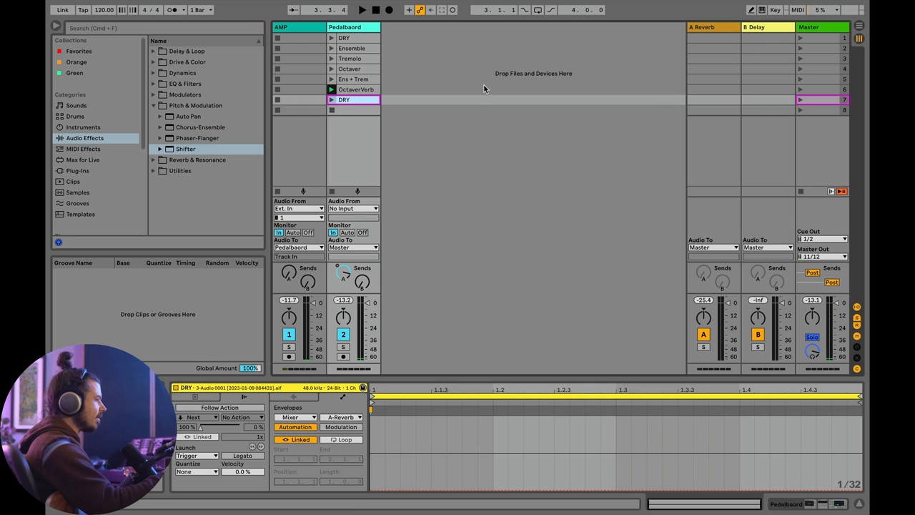
{"action": "mouse_move", "coordinate": [345, 115]}
{"action": "type", "text": "Slapback"}
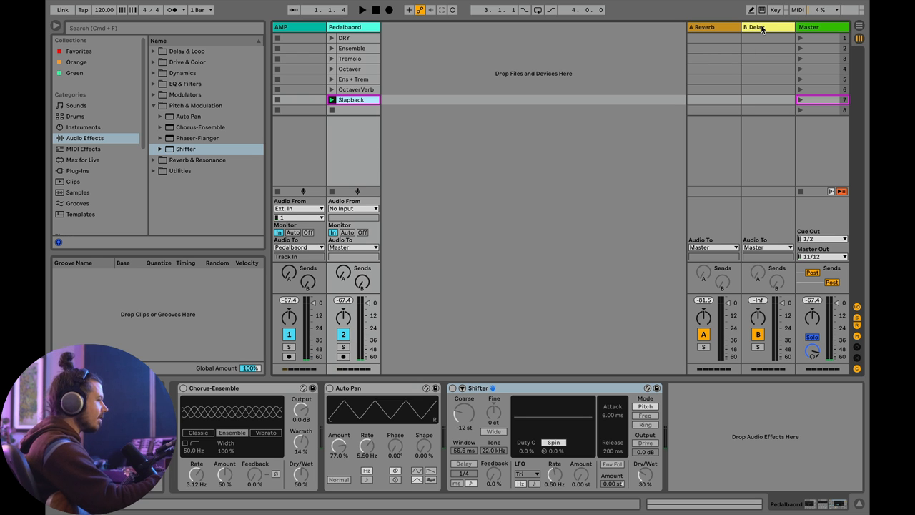
{"action": "left_click", "coordinate": [767, 26]}
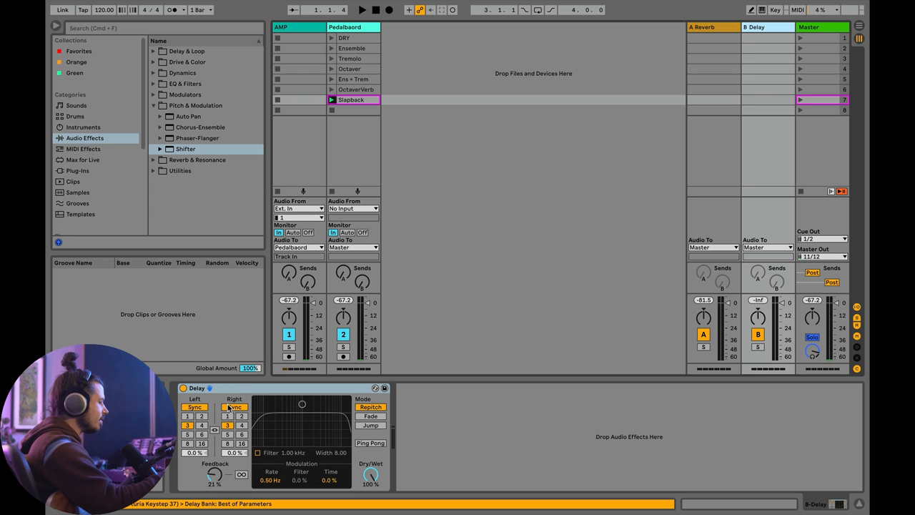
Set the delay to Time at 104 ms with 38% feedback and envelope the B-Delay send.
{"action": "left_click", "coordinate": [194, 407]}
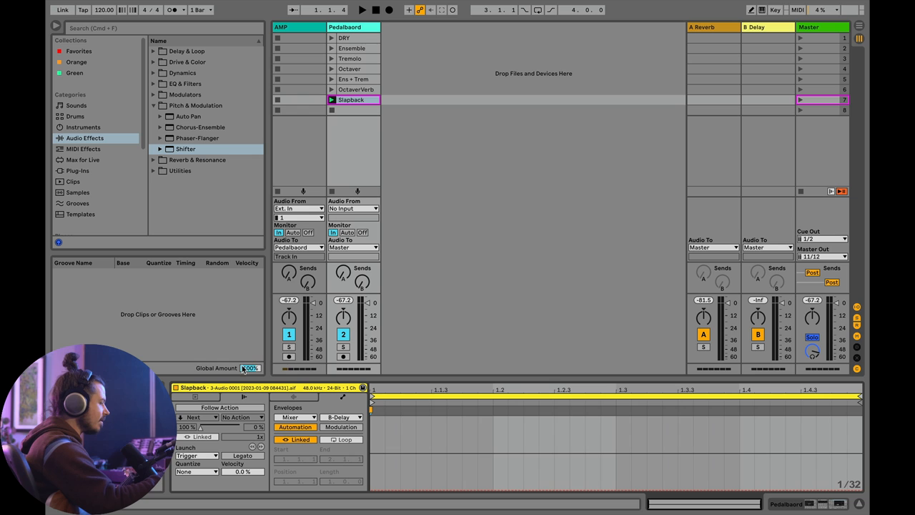
{"action": "left_click", "coordinate": [295, 417]}
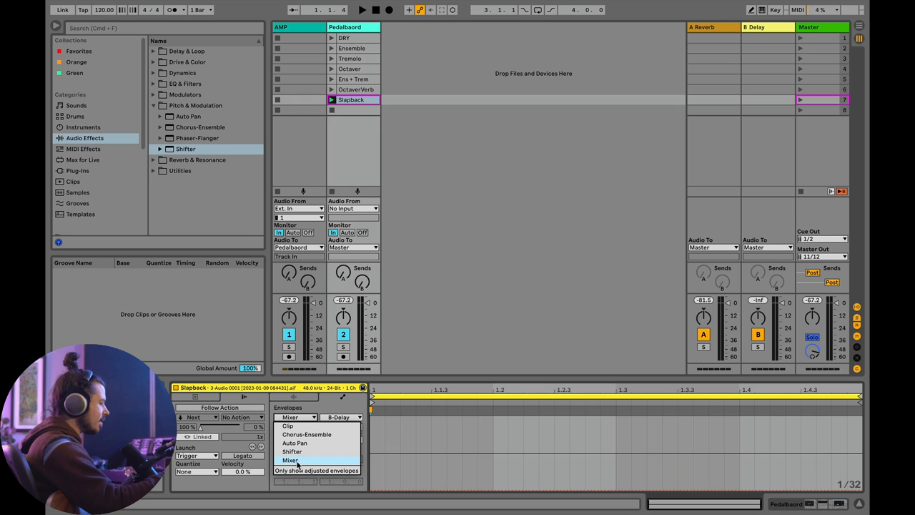
{"action": "left_click", "coordinate": [291, 460]}
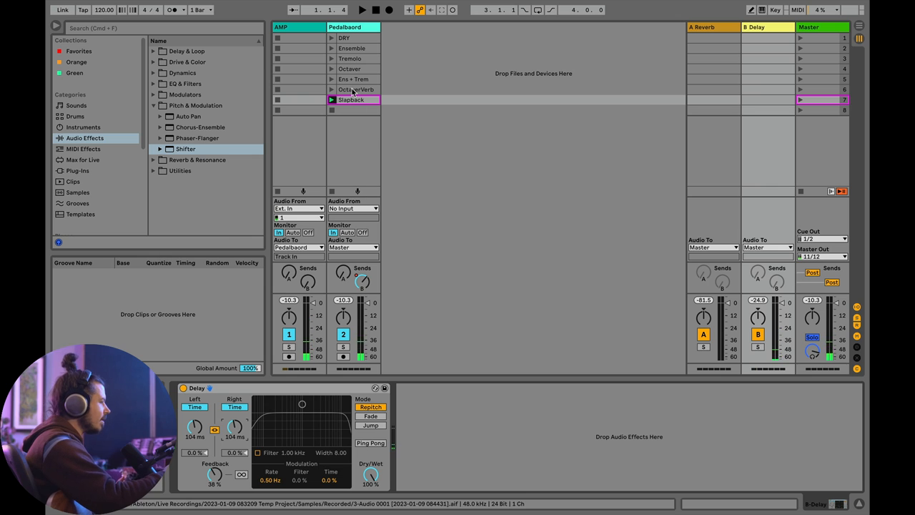
{"action": "left_click", "coordinate": [350, 99]}
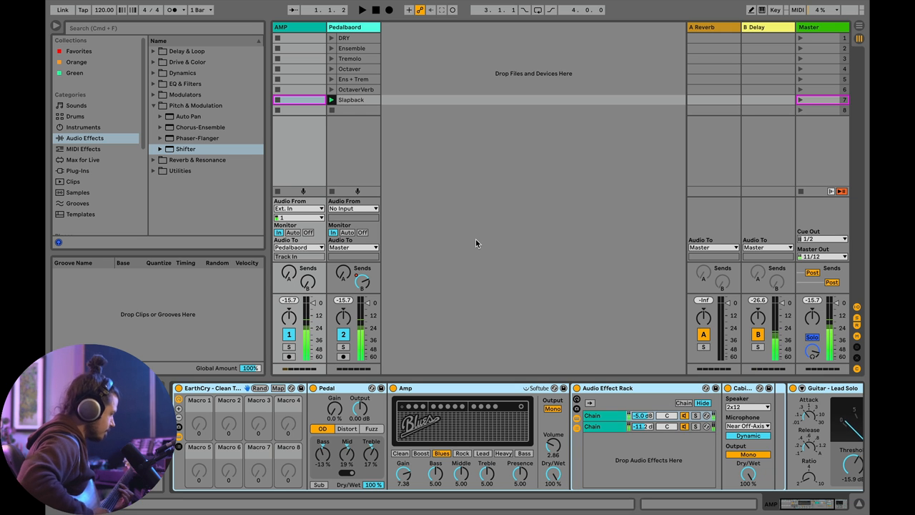
{"action": "mouse_move", "coordinate": [471, 170]}
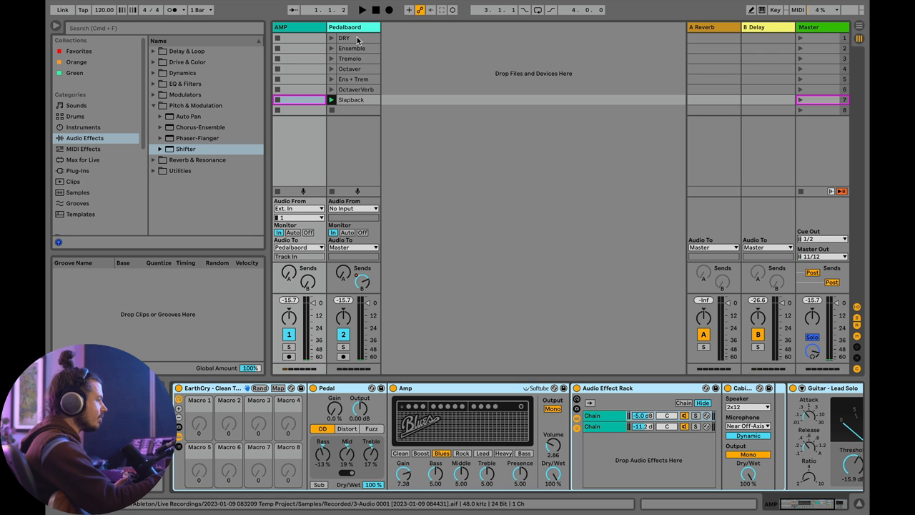
Copy the Pedalboard DRY clip into AMP's first slot and rename it Clean.
{"action": "left_click", "coordinate": [299, 38]}
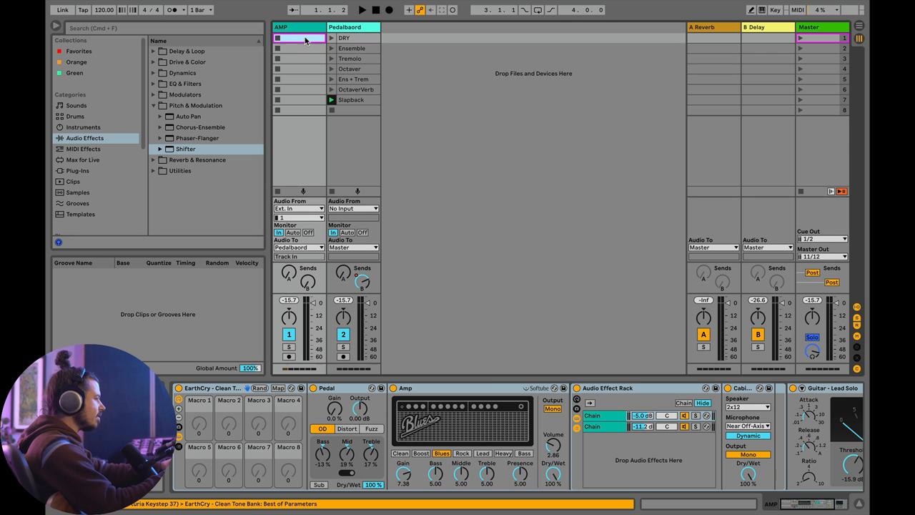
{"action": "left_click", "coordinate": [290, 38]}
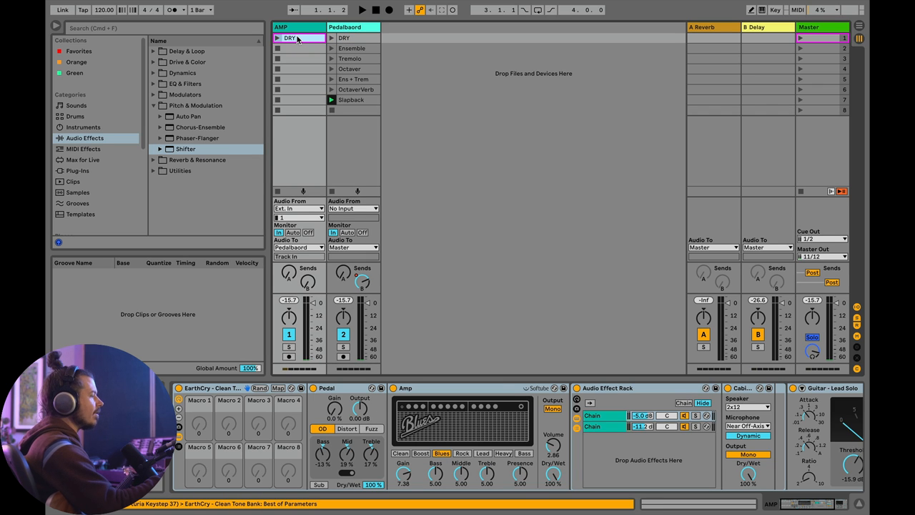
{"action": "right_click", "coordinate": [294, 37]}
{"action": "type", "text": "Clean"}
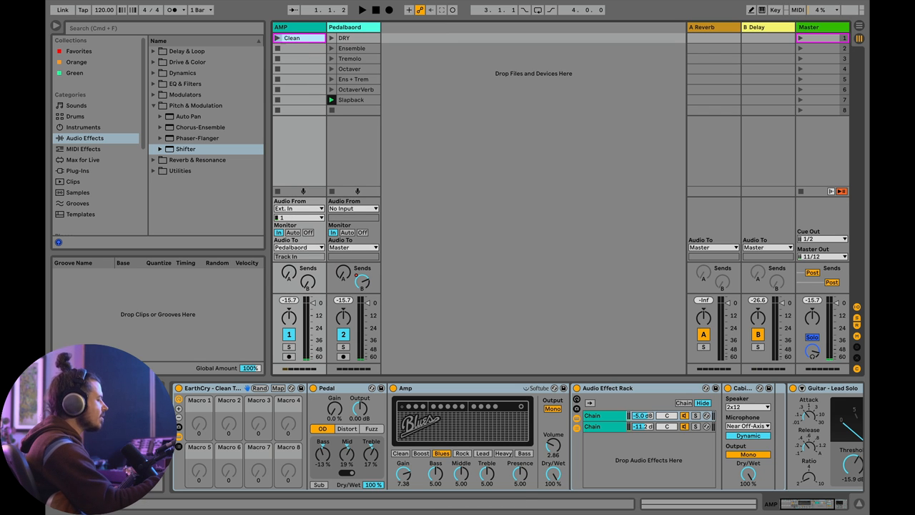
{"action": "left_click", "coordinate": [291, 38]}
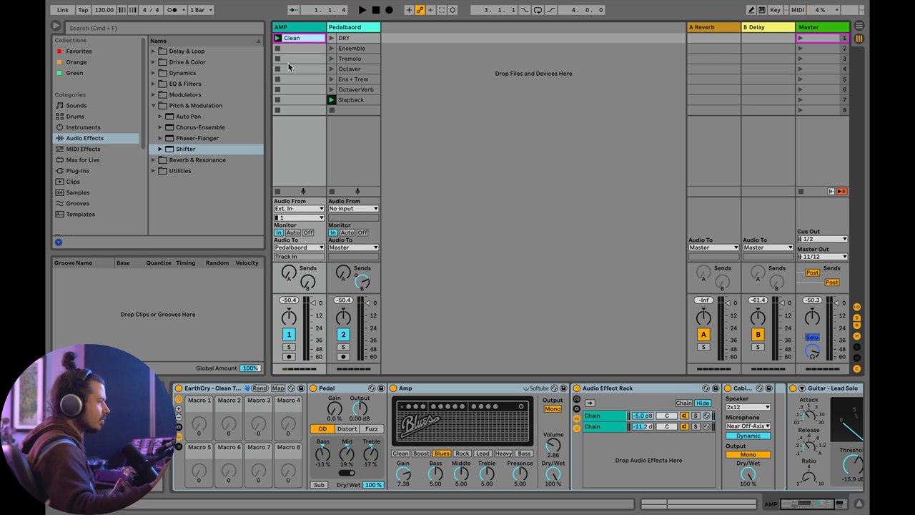
Duplicate Clean into AMP's second slot and rename the copy Distortion.
{"action": "left_click", "coordinate": [292, 38]}
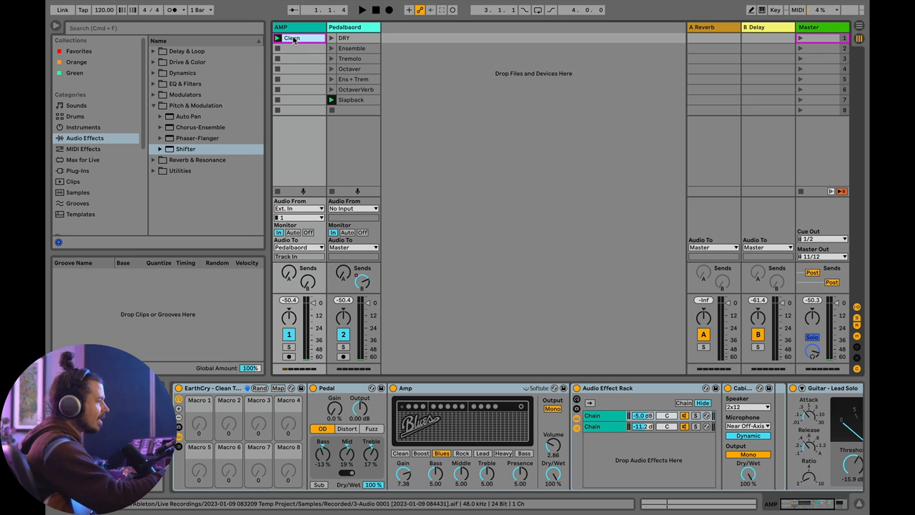
{"action": "left_click", "coordinate": [291, 48]}
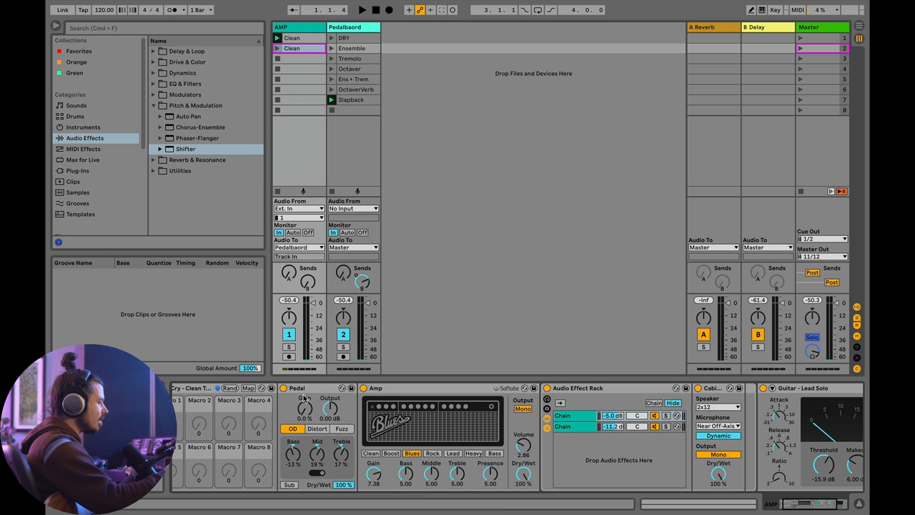
{"action": "left_click", "coordinate": [292, 48]}
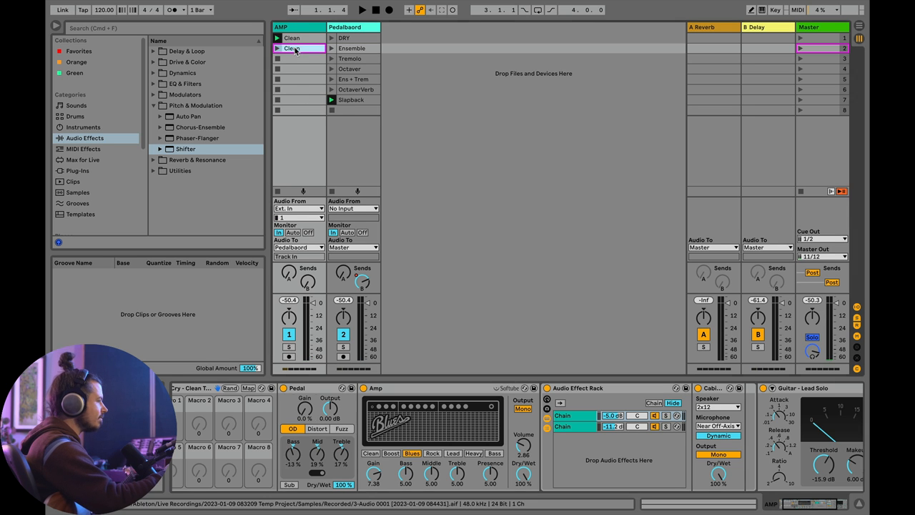
{"action": "left_click", "coordinate": [292, 48]}
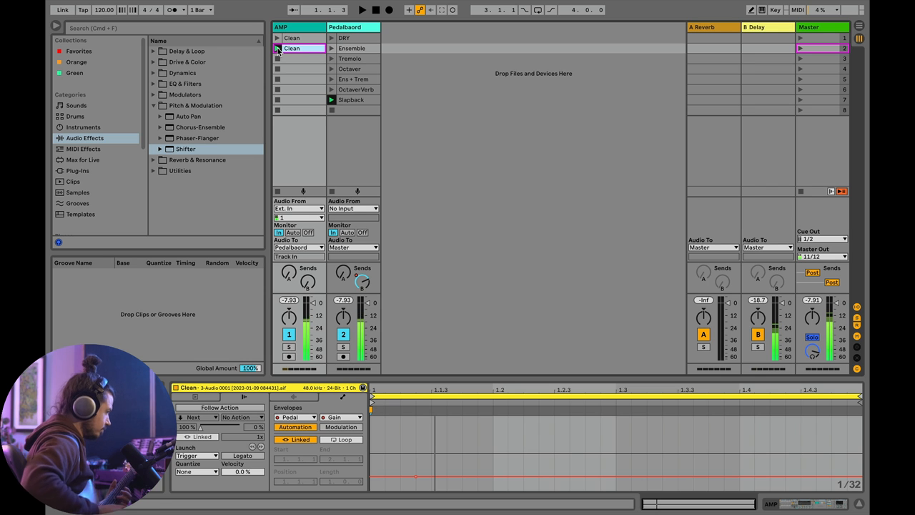
{"action": "right_click", "coordinate": [291, 48]}
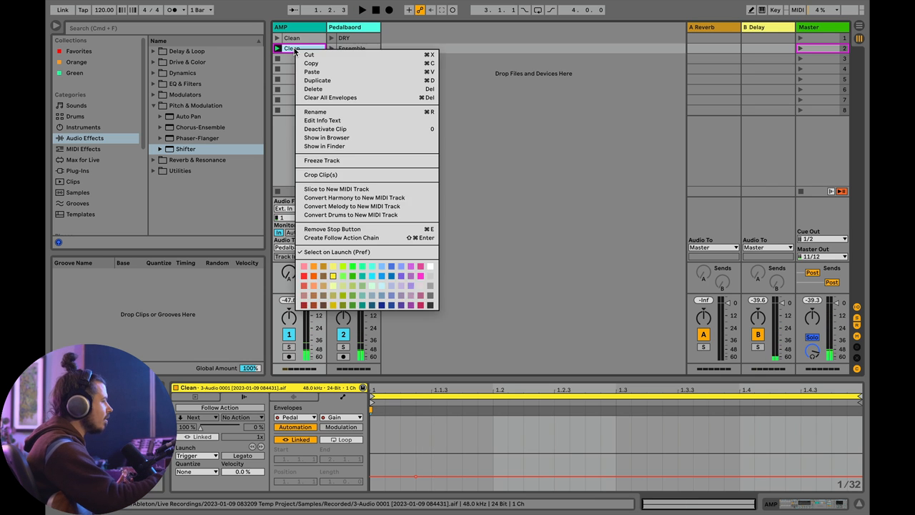
{"action": "left_click", "coordinate": [315, 112]}
{"action": "type", "text": "Distortion"}
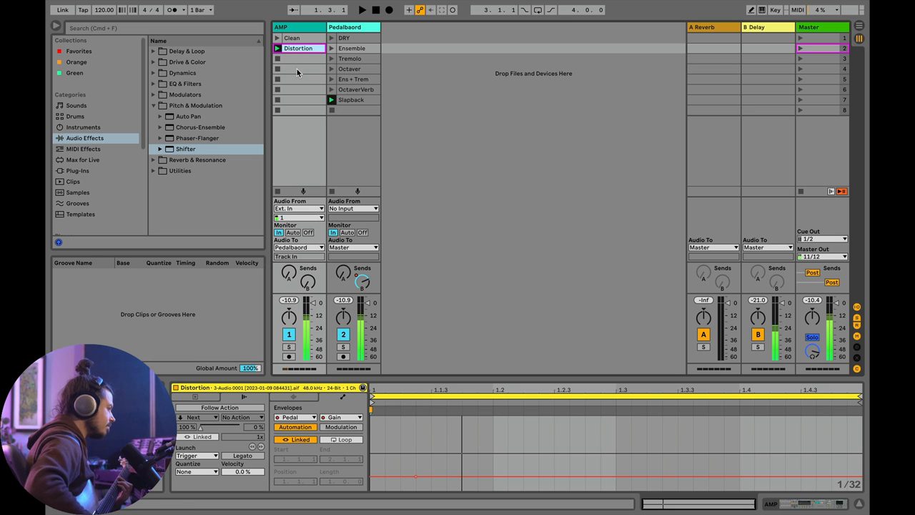
{"action": "left_click", "coordinate": [293, 37]}
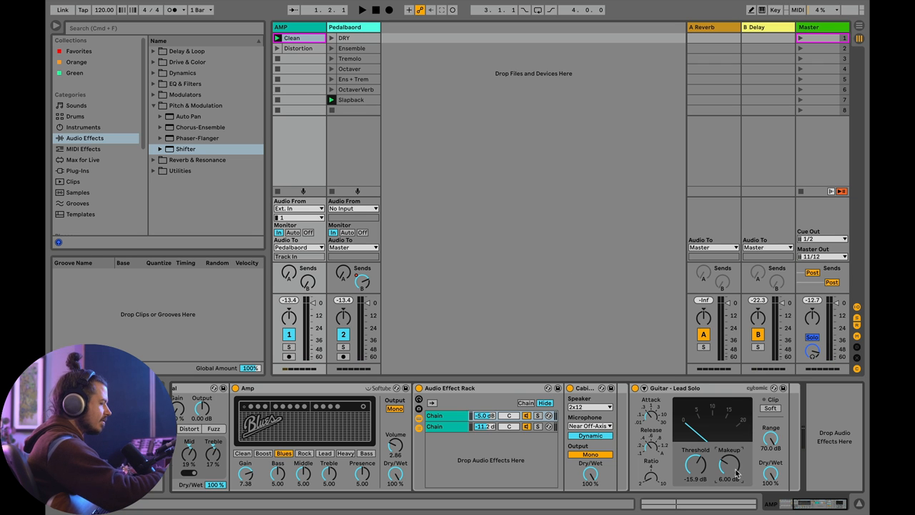
Adjust the Guitar - Lead Solo Makeup knob for Distortion, then launch Distortion and Clean.
{"action": "left_click", "coordinate": [298, 48]}
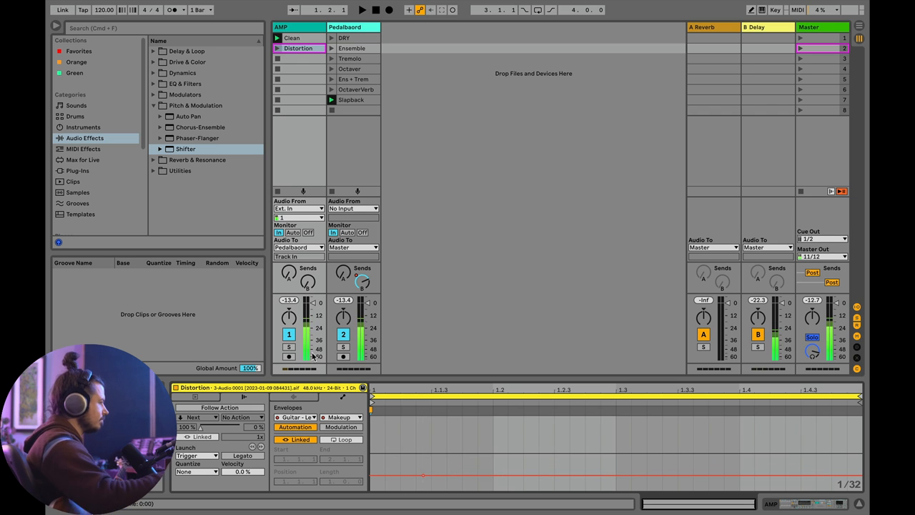
{"action": "left_click", "coordinate": [362, 9]}
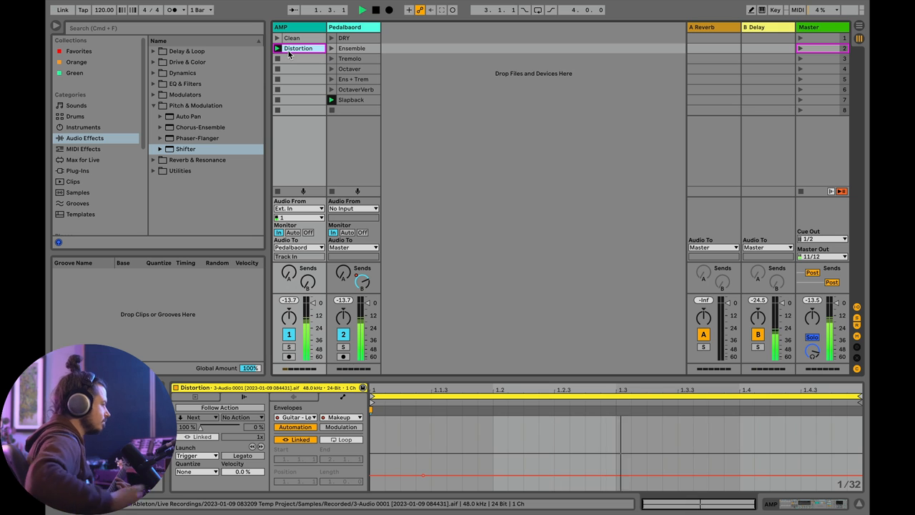
{"action": "left_click", "coordinate": [293, 37]}
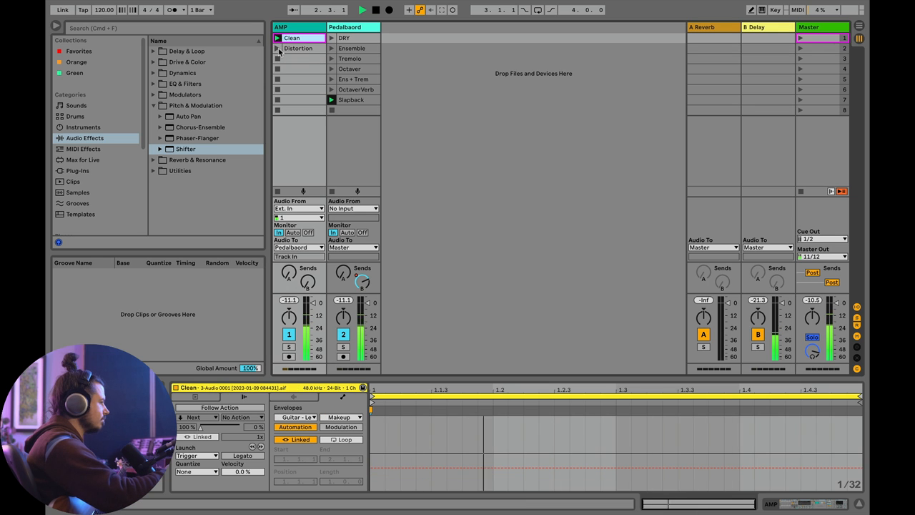
{"action": "left_click", "coordinate": [293, 48]}
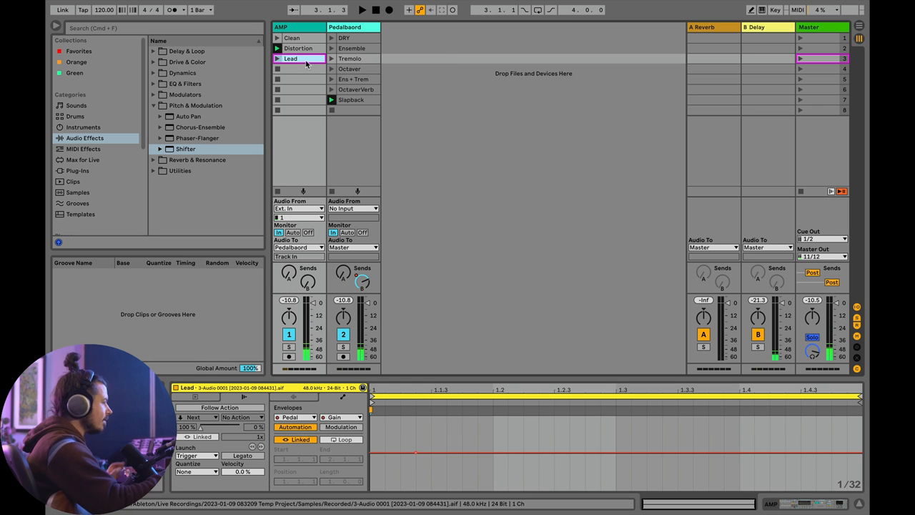
Select the new Lead clip, then launch Clean, Distortion and Lead to audition each.
{"action": "left_click", "coordinate": [291, 37]}
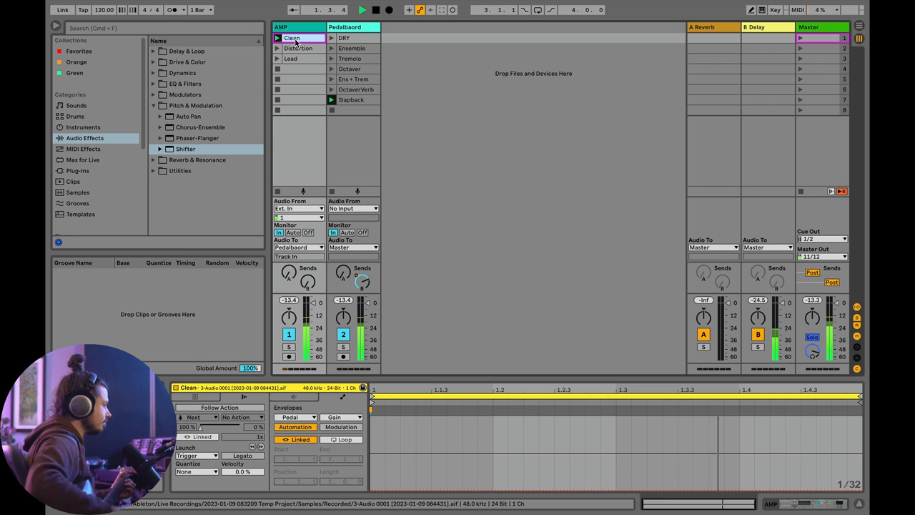
{"action": "left_click", "coordinate": [290, 48]}
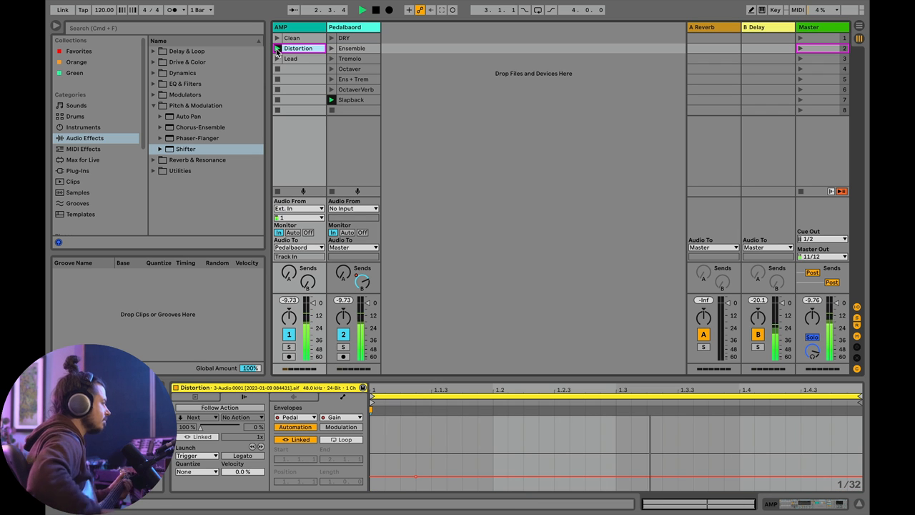
{"action": "left_click", "coordinate": [278, 57]}
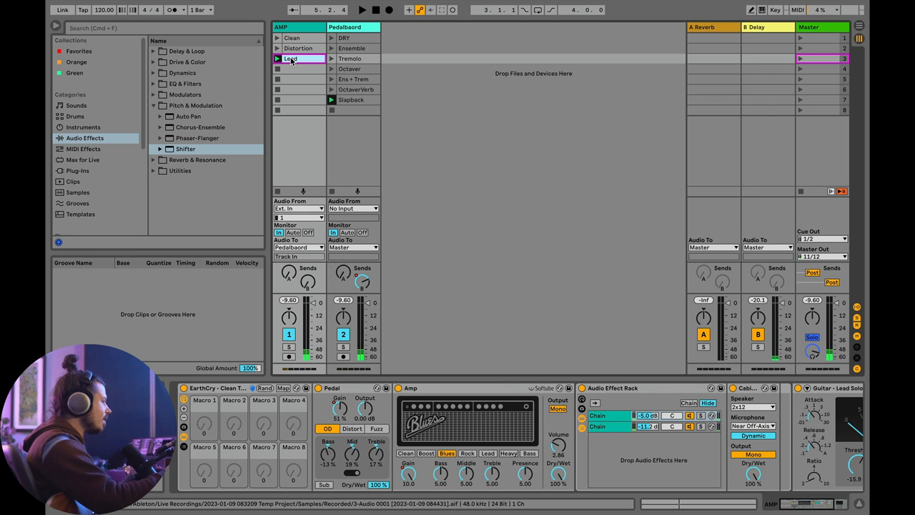
{"action": "left_click", "coordinate": [290, 58]}
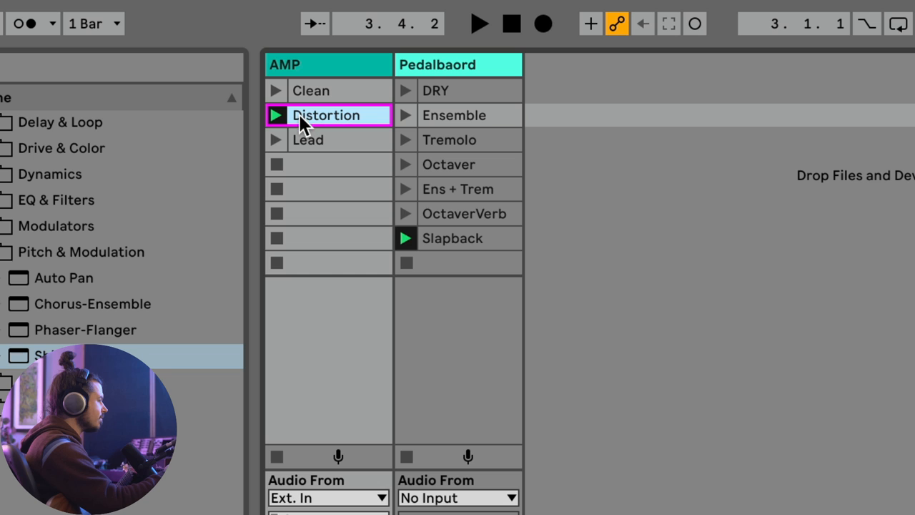
{"action": "mouse_move", "coordinate": [411, 120]}
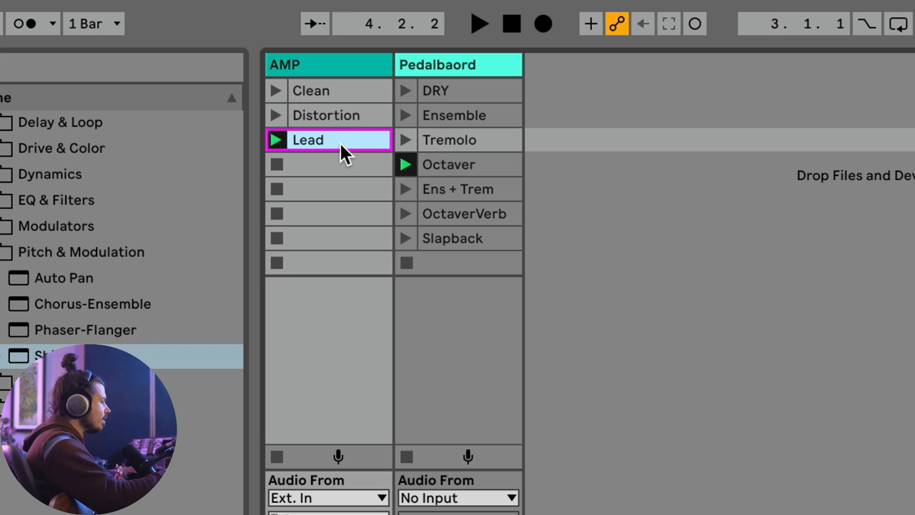
{"action": "left_click", "coordinate": [406, 238]}
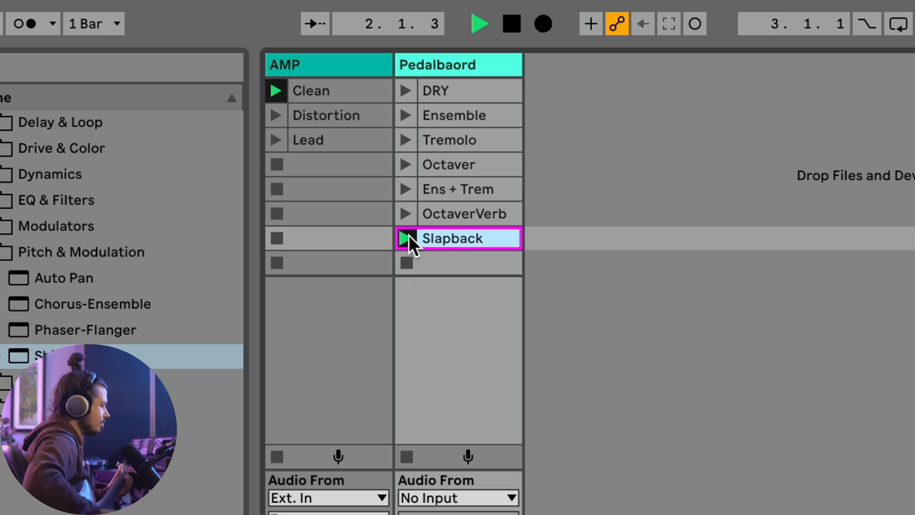
{"action": "left_click", "coordinate": [406, 237]}
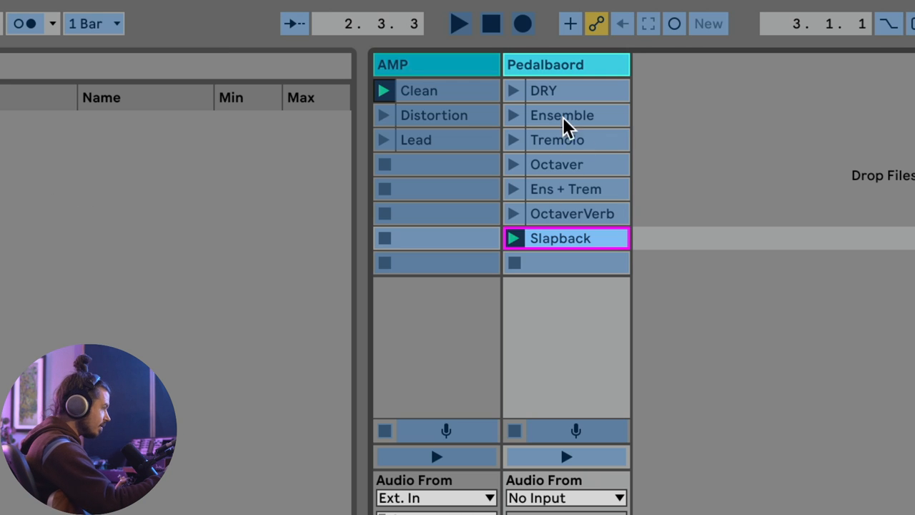
{"action": "mouse_move", "coordinate": [438, 140]}
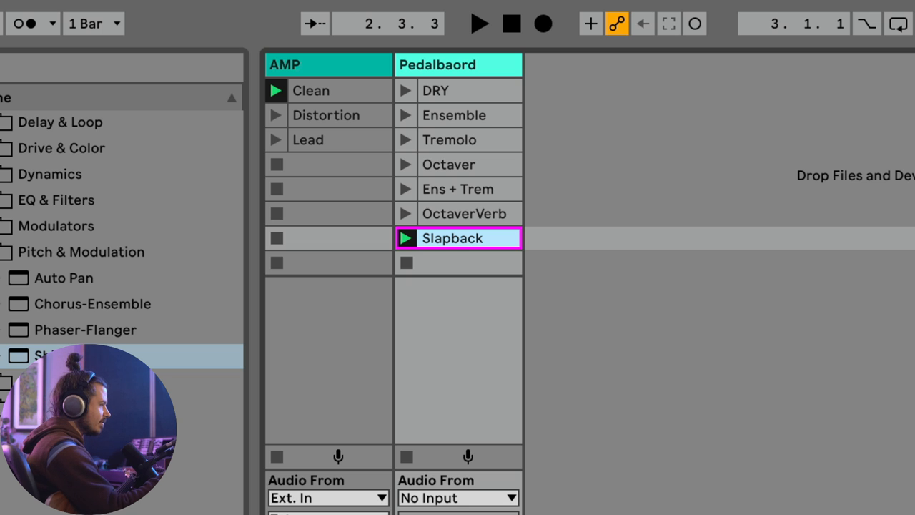
{"action": "mouse_move", "coordinate": [368, 190]}
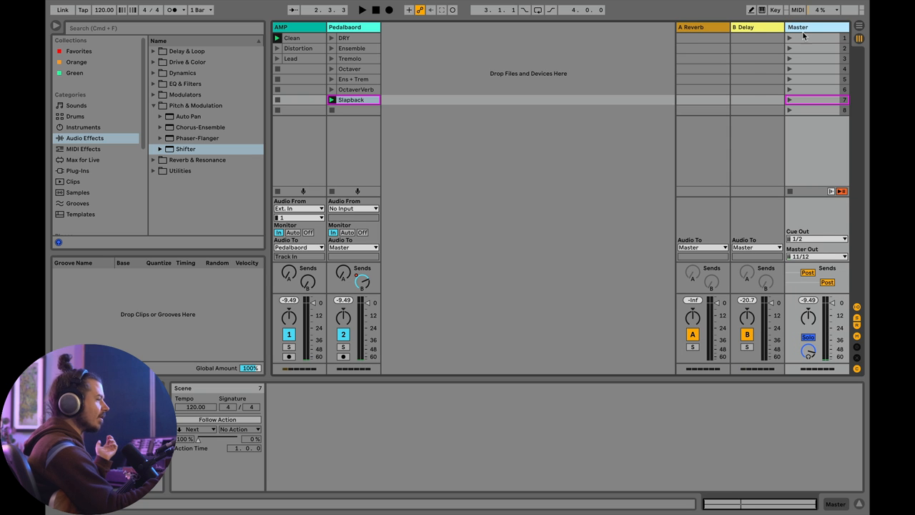
Regroup the AMP clips: Distortion into scene 6 beside OctaverVerb, Lead into scene 8 beside Slapback.
{"action": "left_click", "coordinate": [815, 37]}
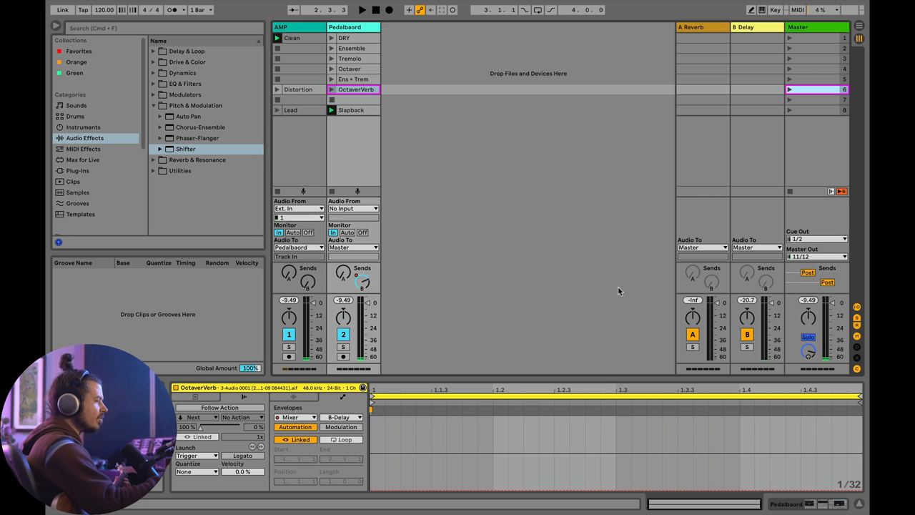
{"action": "mouse_move", "coordinate": [530, 231]}
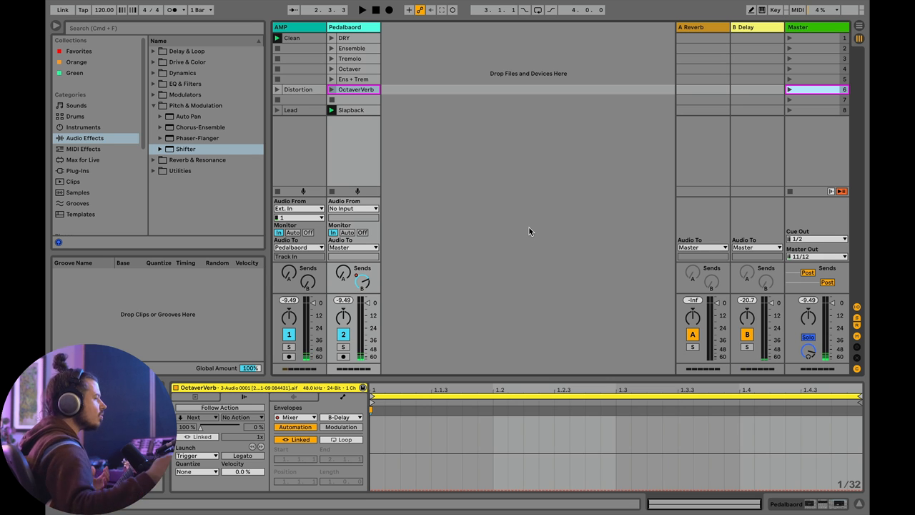
{"action": "mouse_move", "coordinate": [474, 133]}
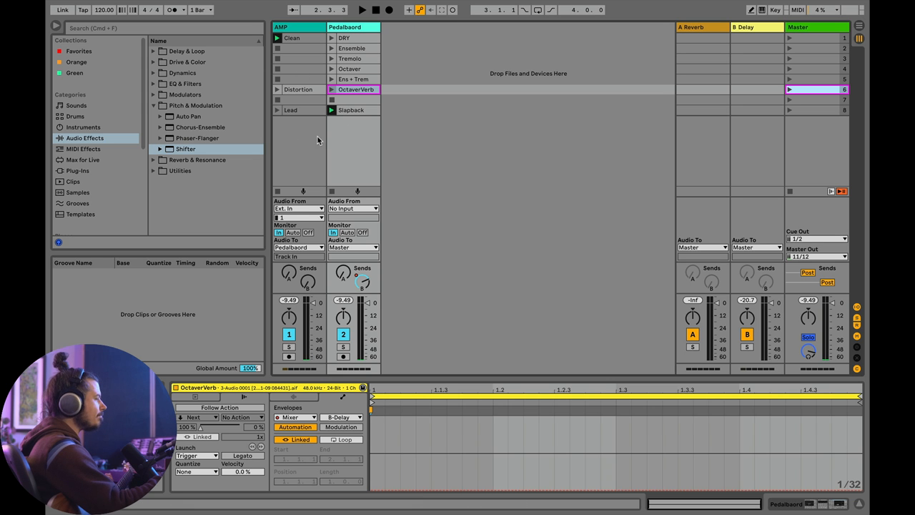
{"action": "mouse_move", "coordinate": [356, 126]}
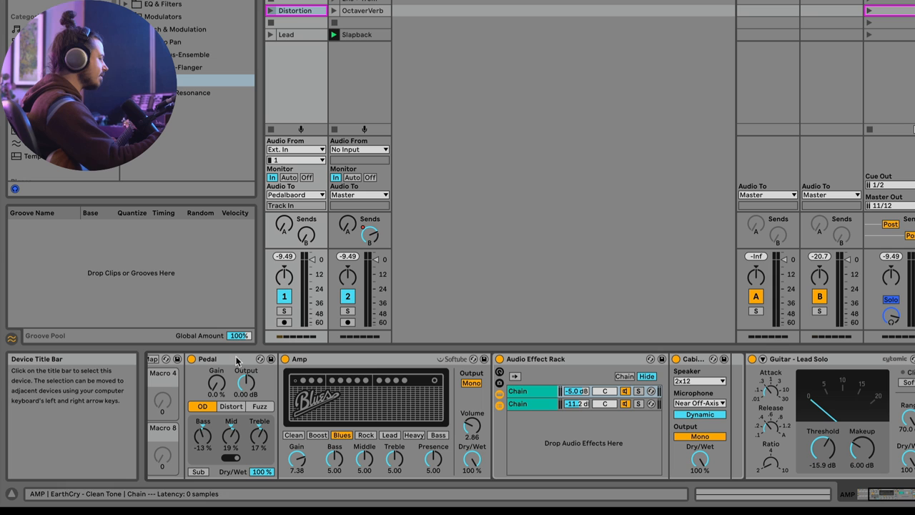
{"action": "mouse_move", "coordinate": [538, 249]}
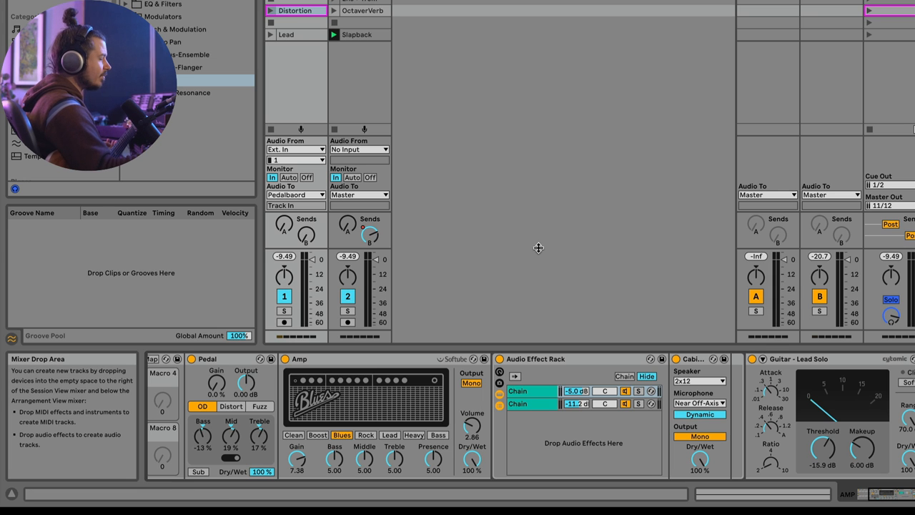